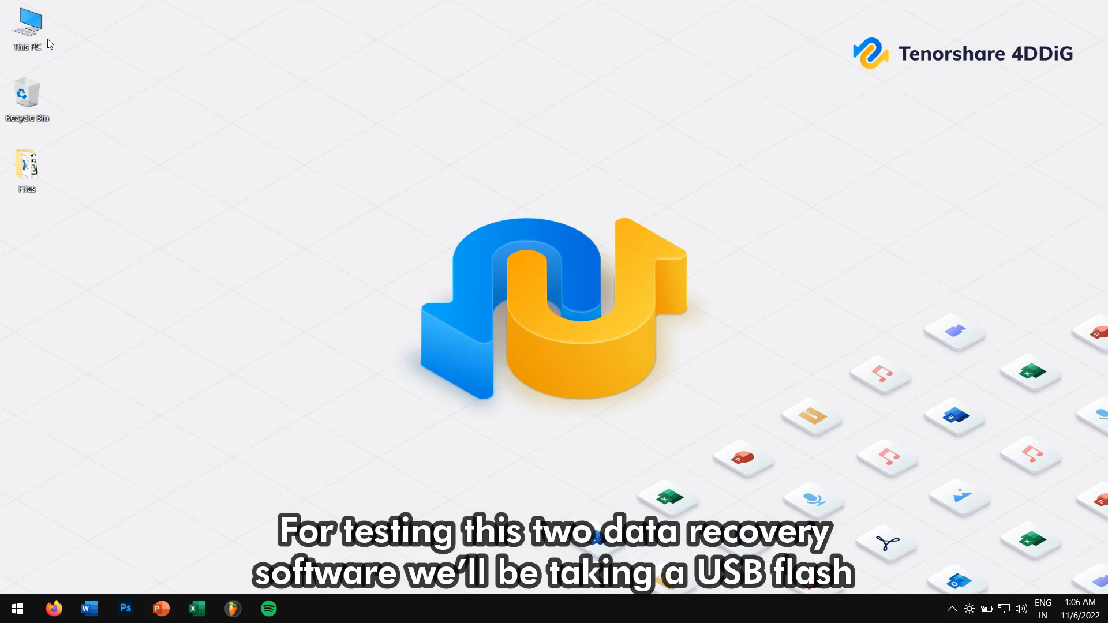
Format Removable Disk (F:) from This PC and dismiss the format-complete notice.
double_click(27, 27)
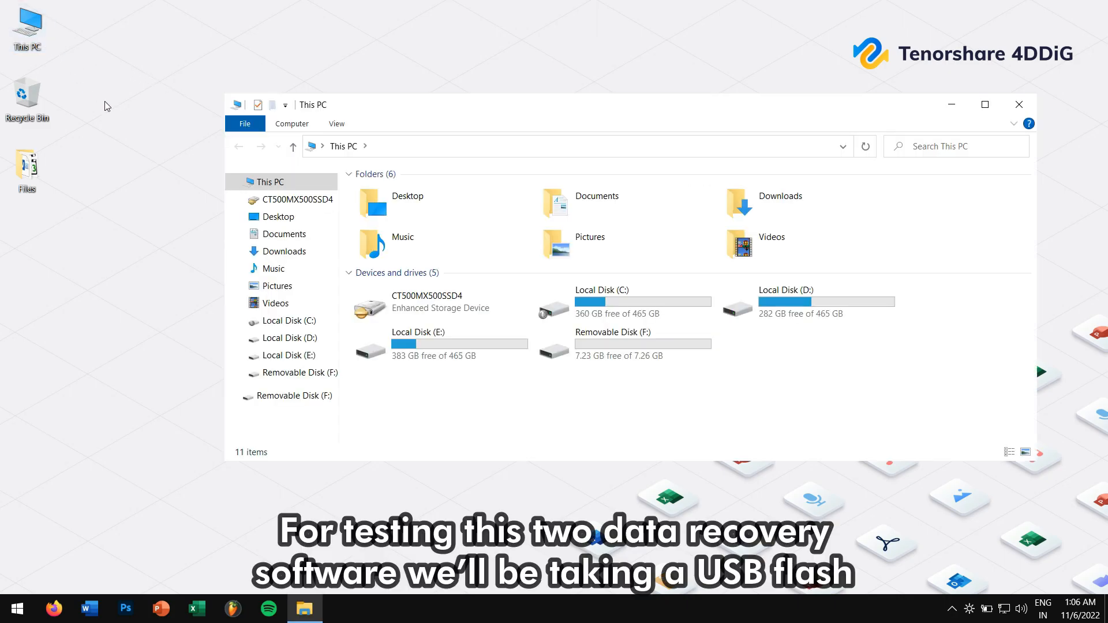
mouse_move(643, 408)
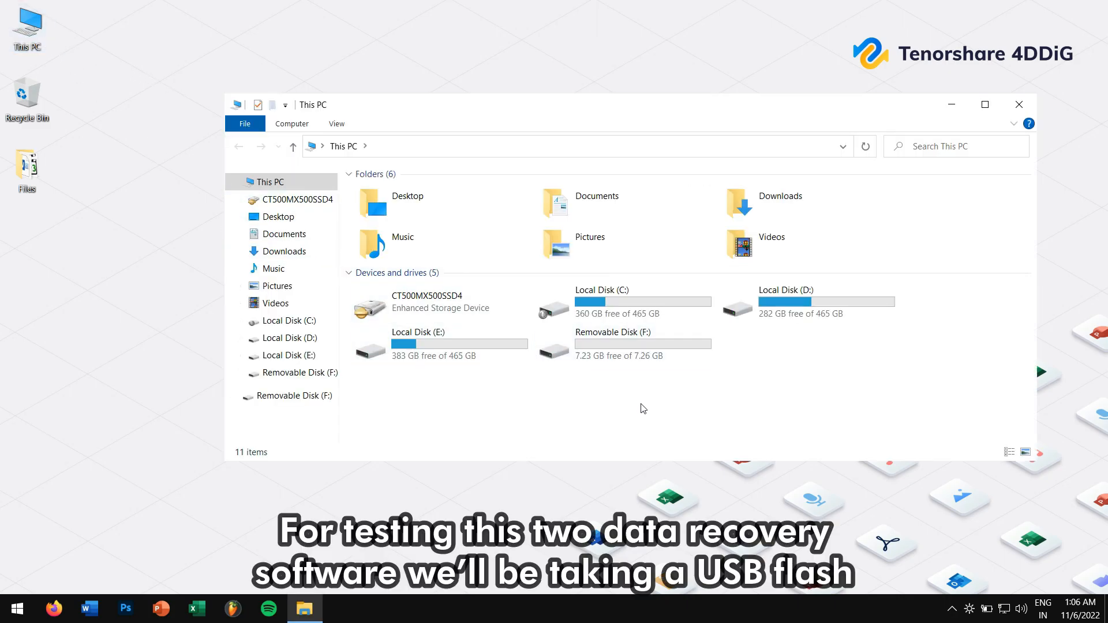
left_click(622, 344)
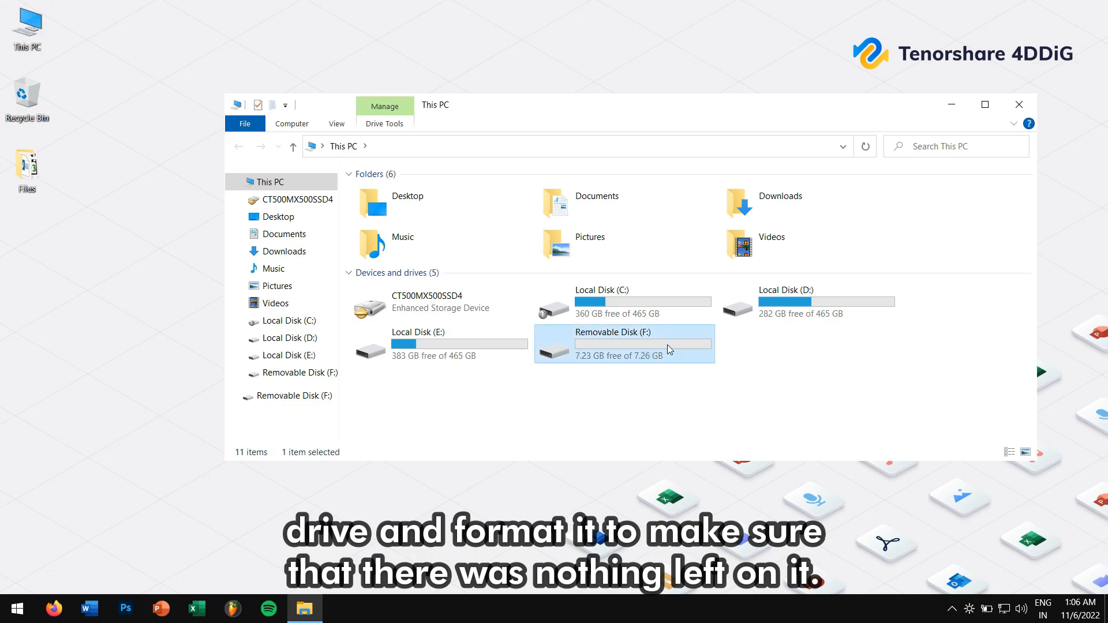
right_click(624, 344)
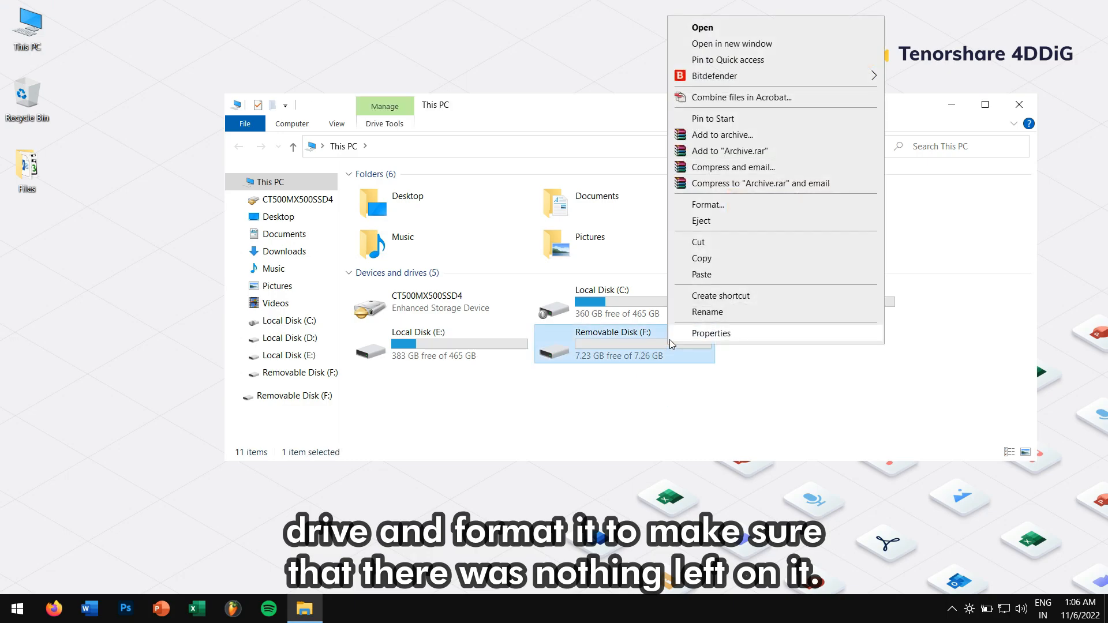
left_click(706, 204)
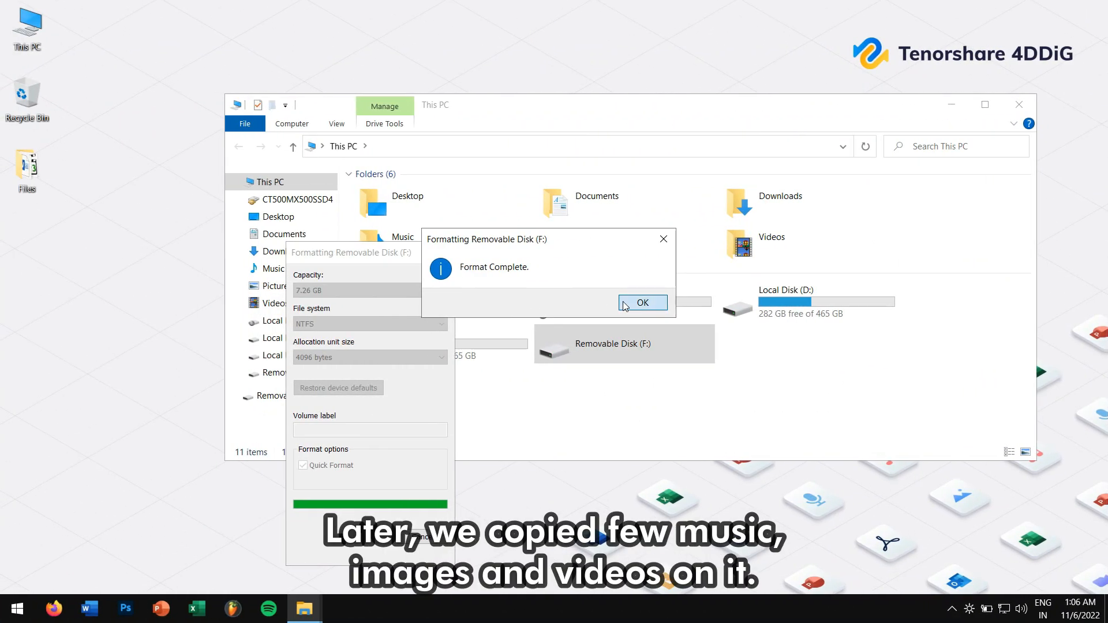
left_click(642, 302)
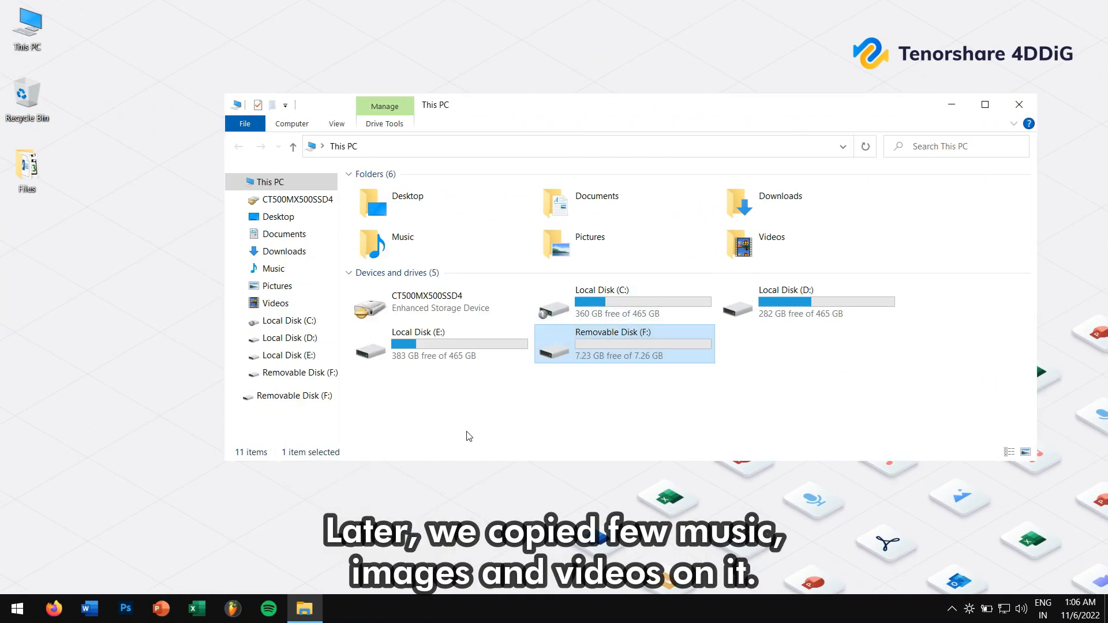
left_click(473, 419)
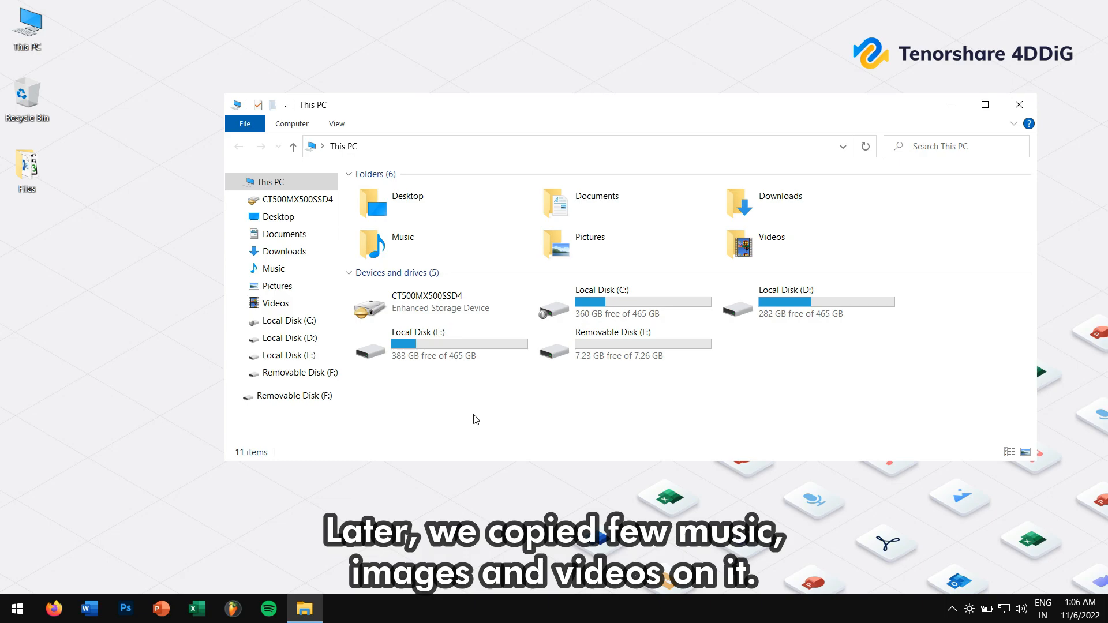
left_click(622, 343)
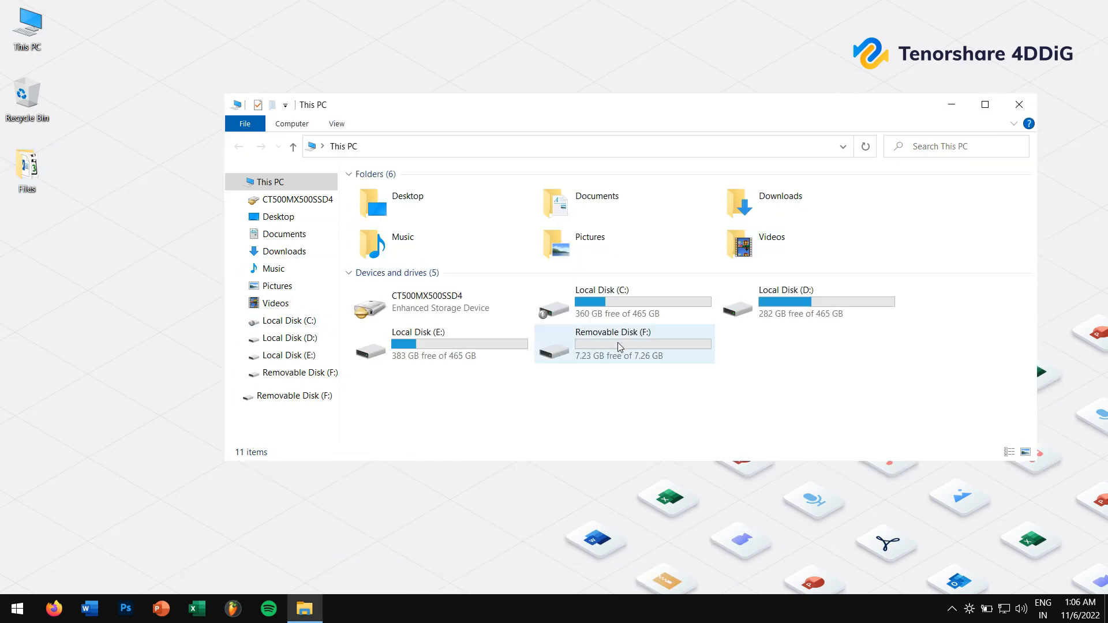
Select all four files on drive F:, permanently delete them with Shift+Delete, and close Explorer.
double_click(622, 343)
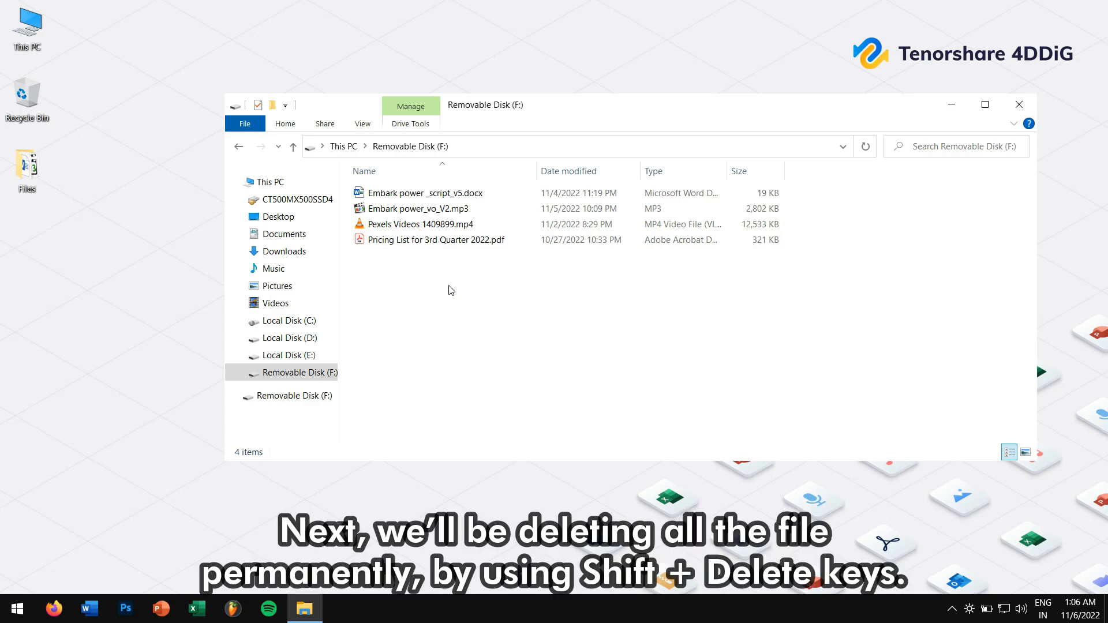
key("ctrl+a")
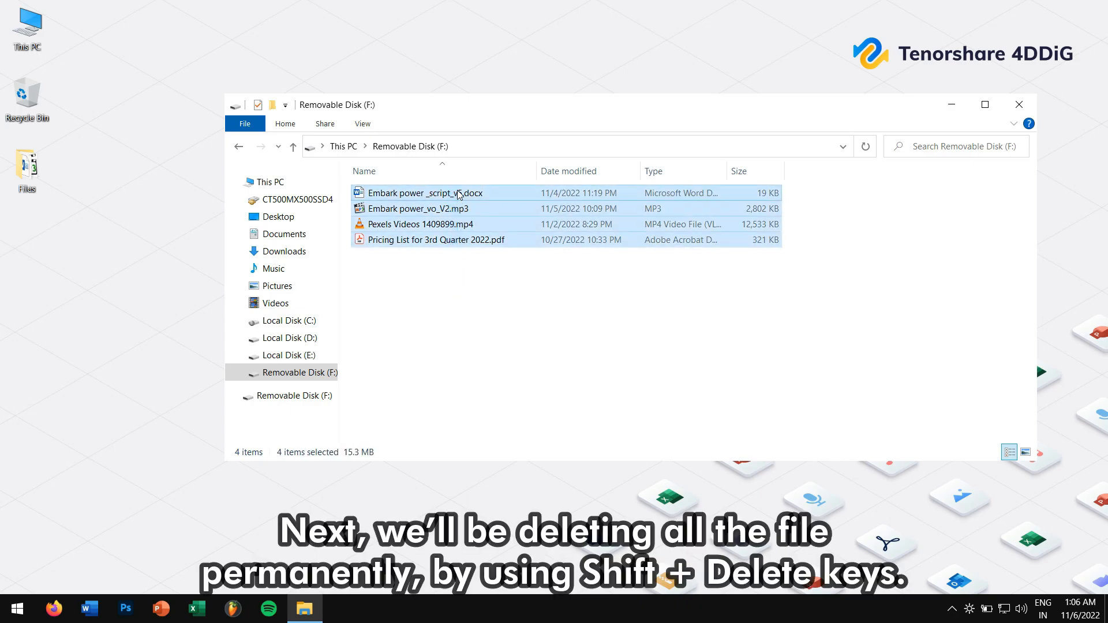
key("shift+delete")
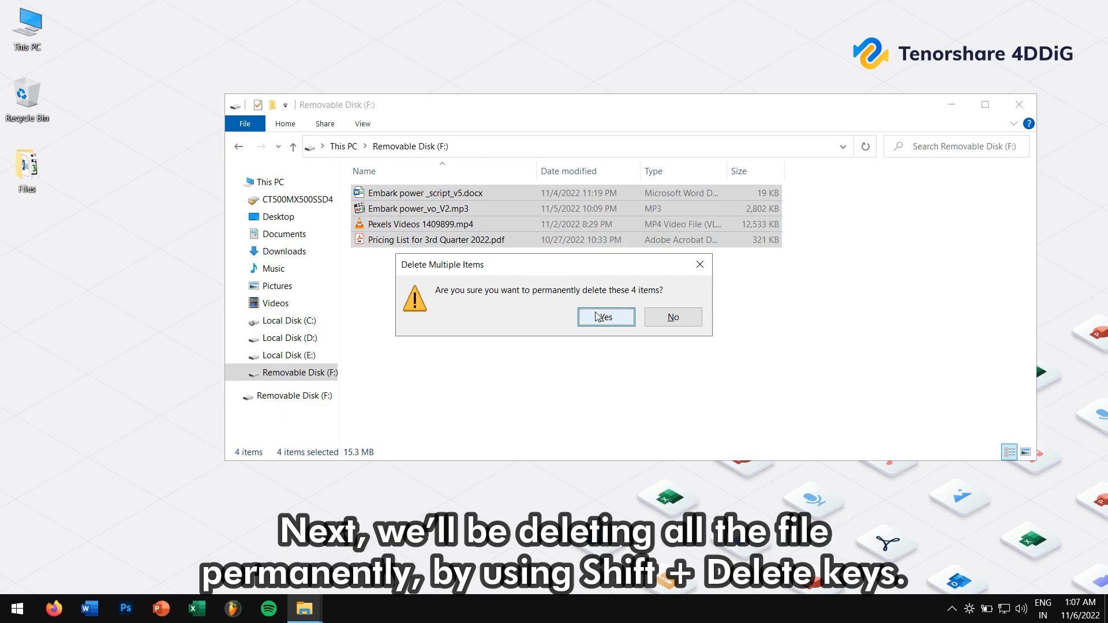
left_click(604, 317)
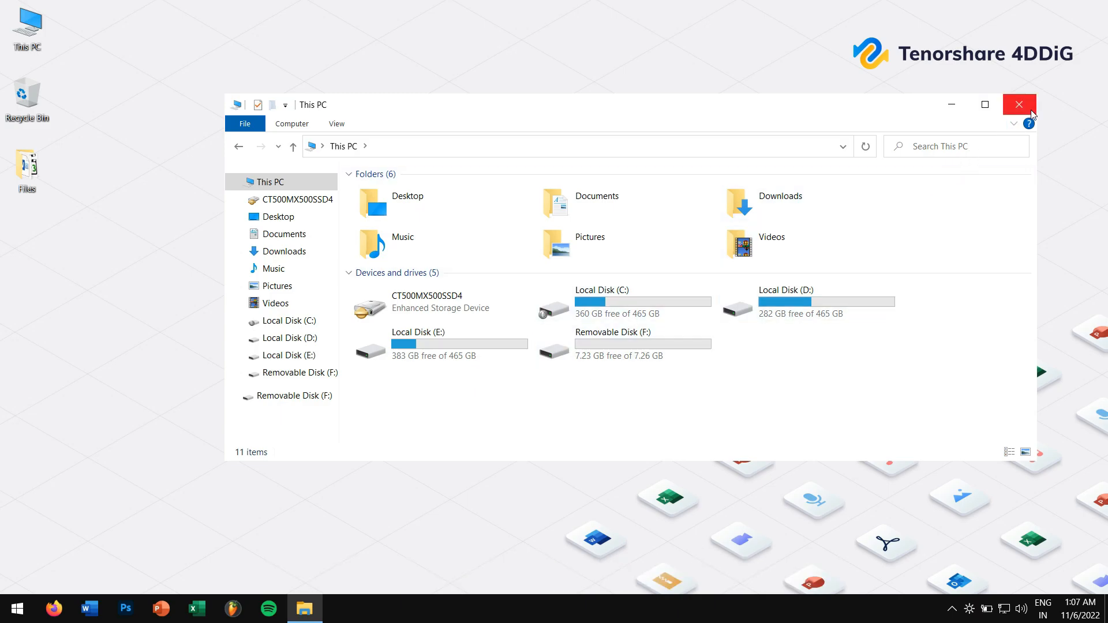
left_click(1018, 105)
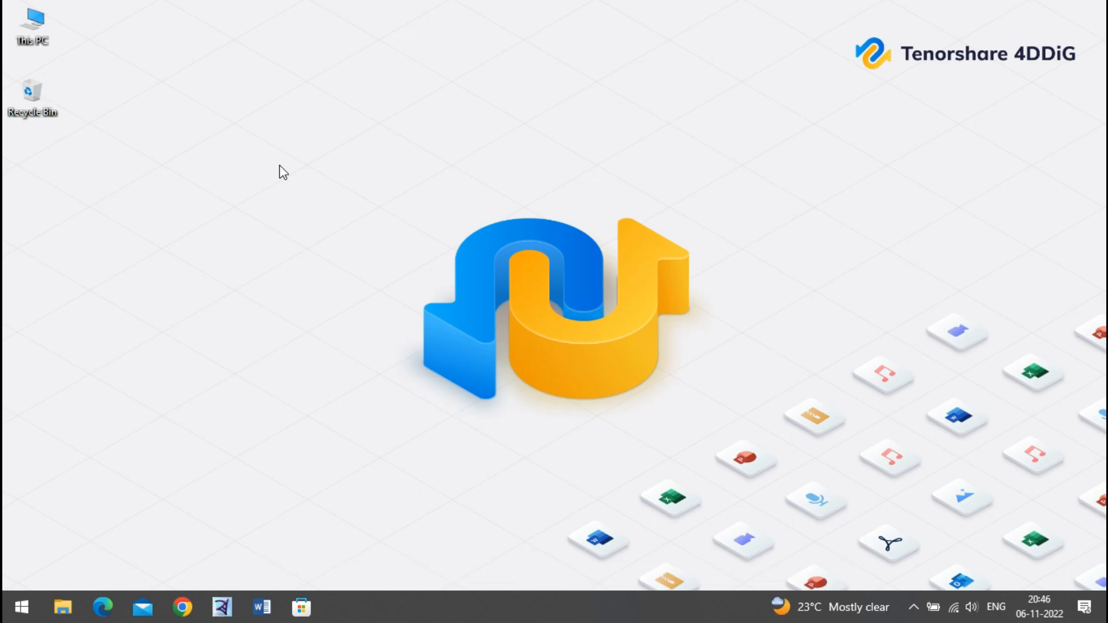
Launch Microsoft Store and search for 'windows file recovery'.
type("st")
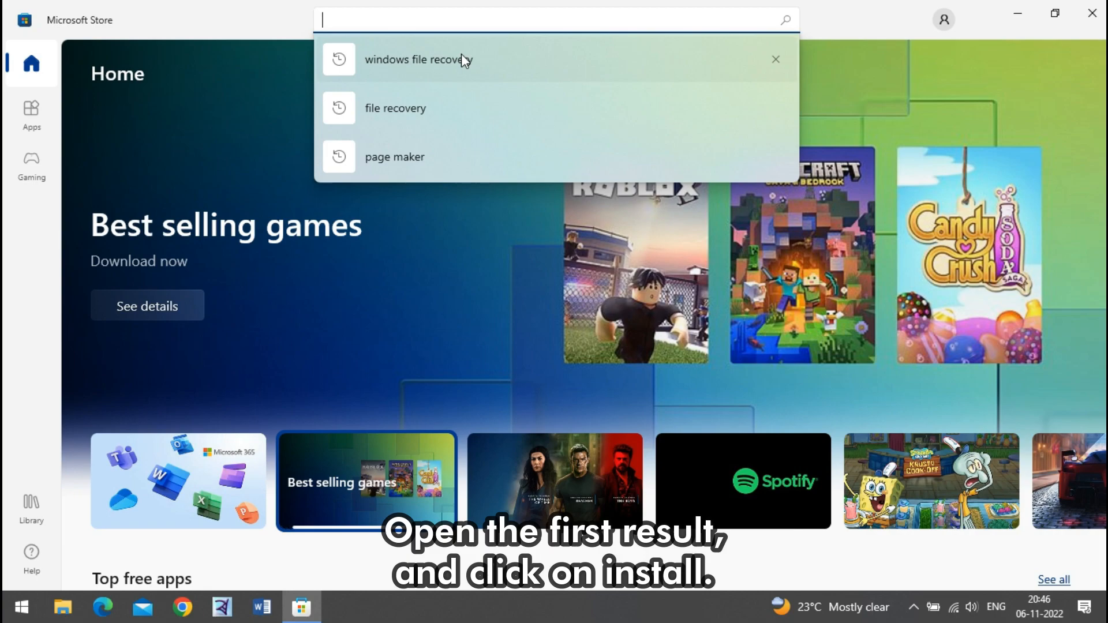
left_click(416, 59)
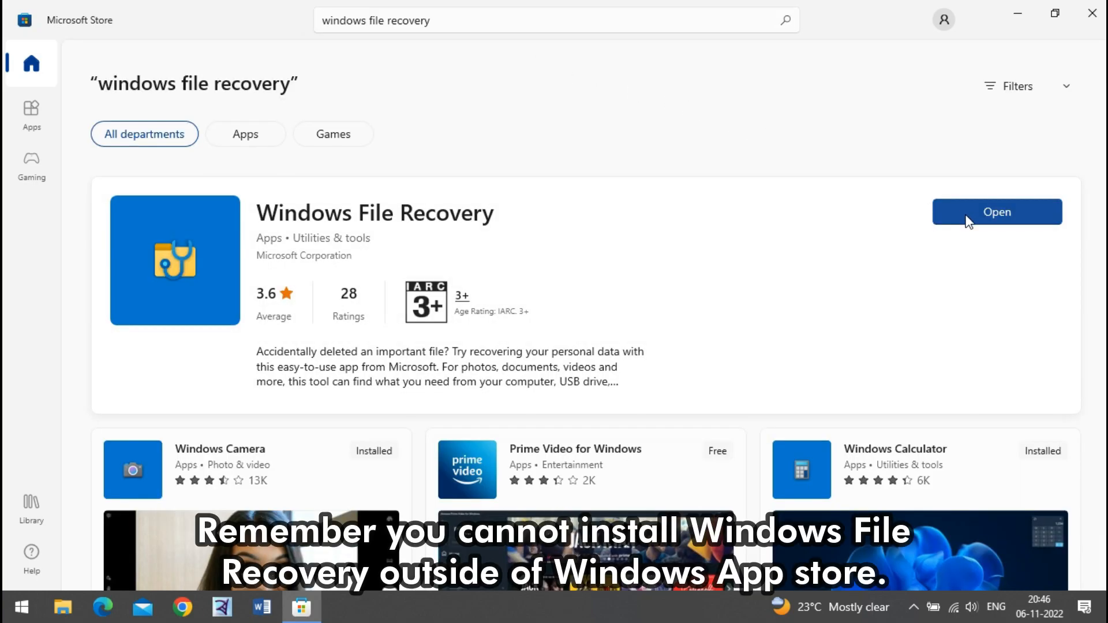
mouse_move(971, 193)
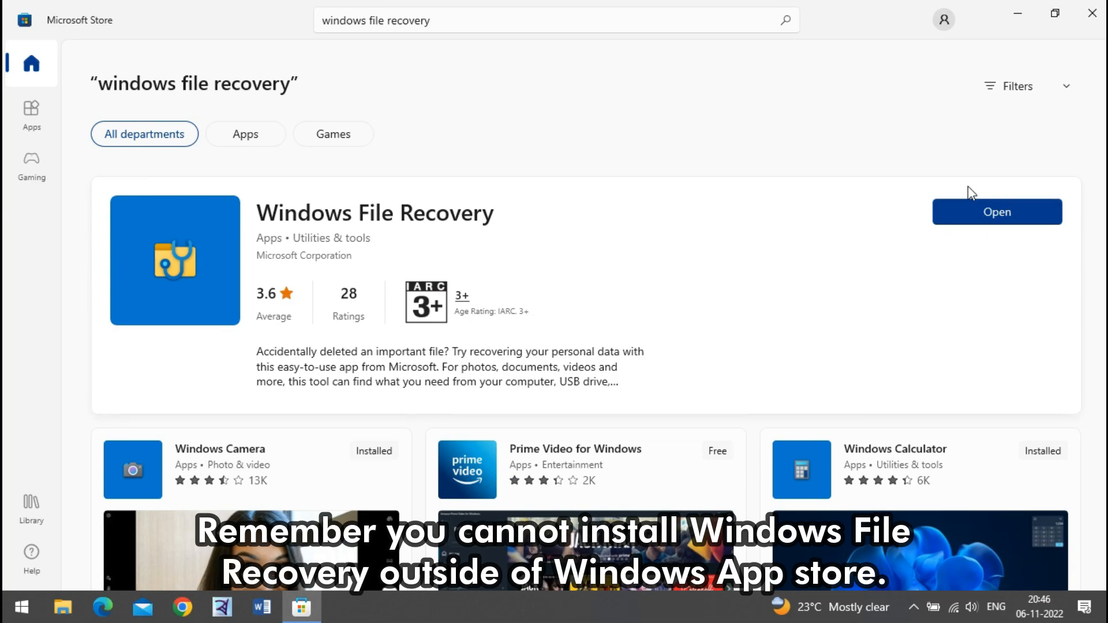
mouse_move(974, 233)
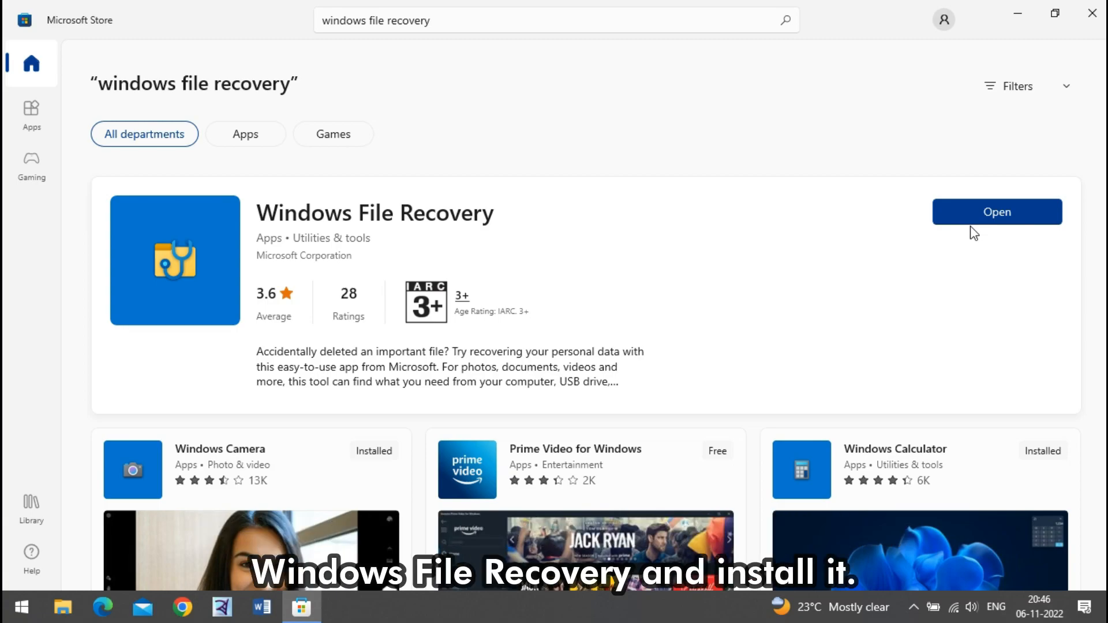
mouse_move(931, 278)
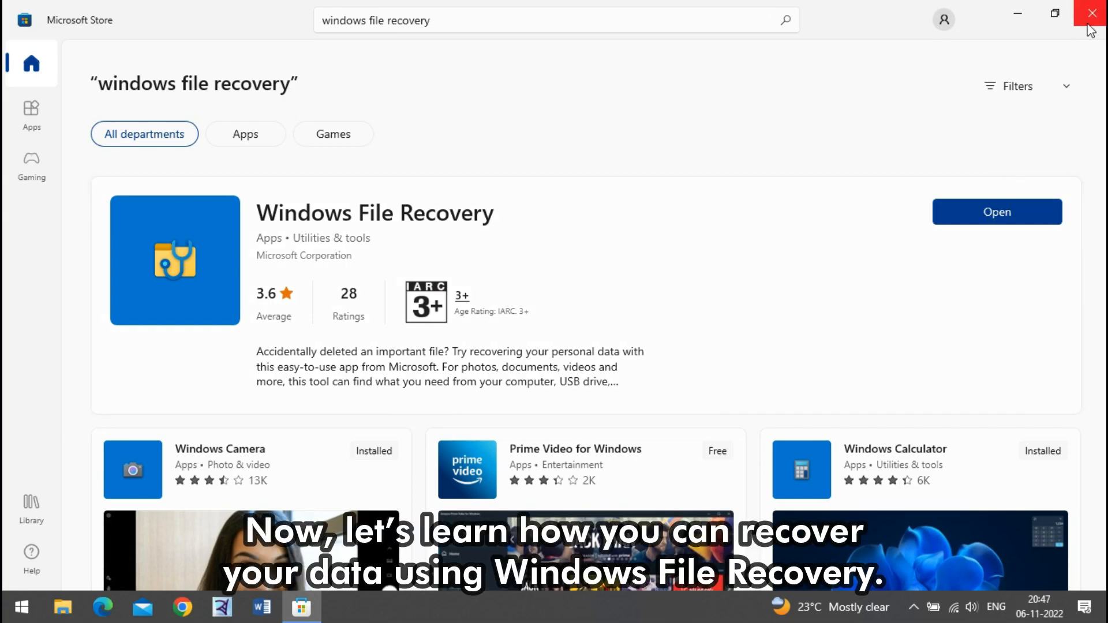
Close the Microsoft Store window.
left_click(1092, 13)
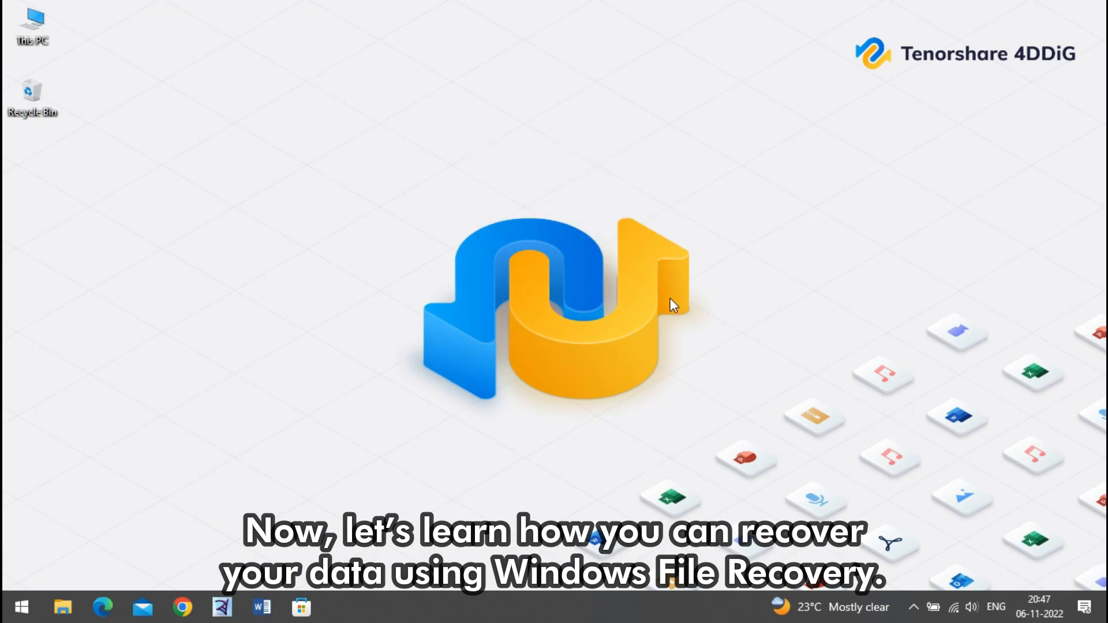
mouse_move(156, 458)
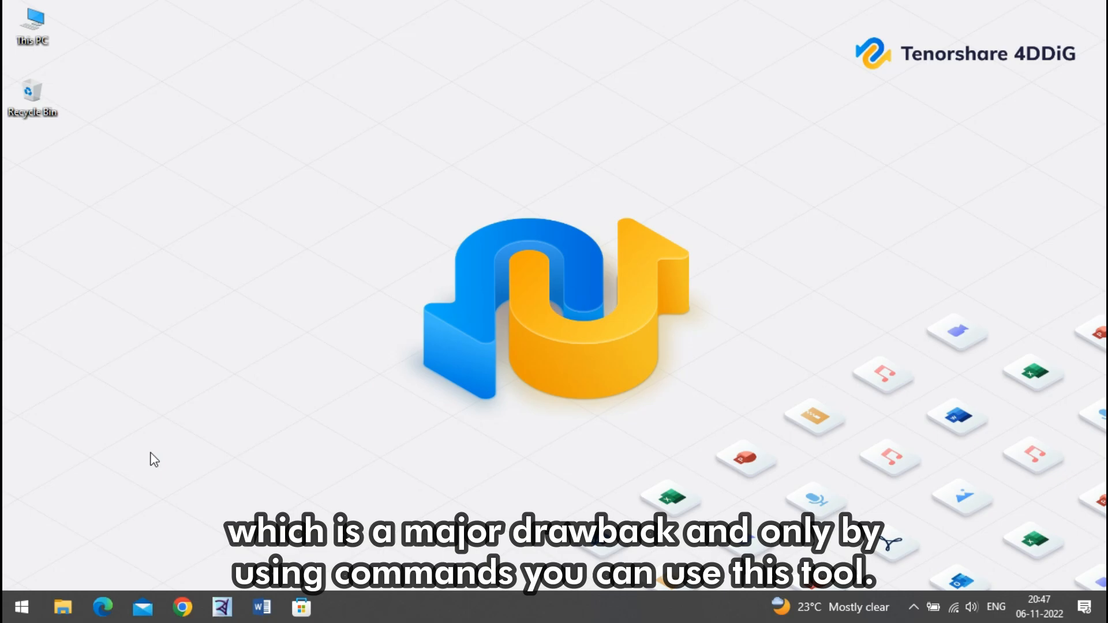
mouse_move(194, 391)
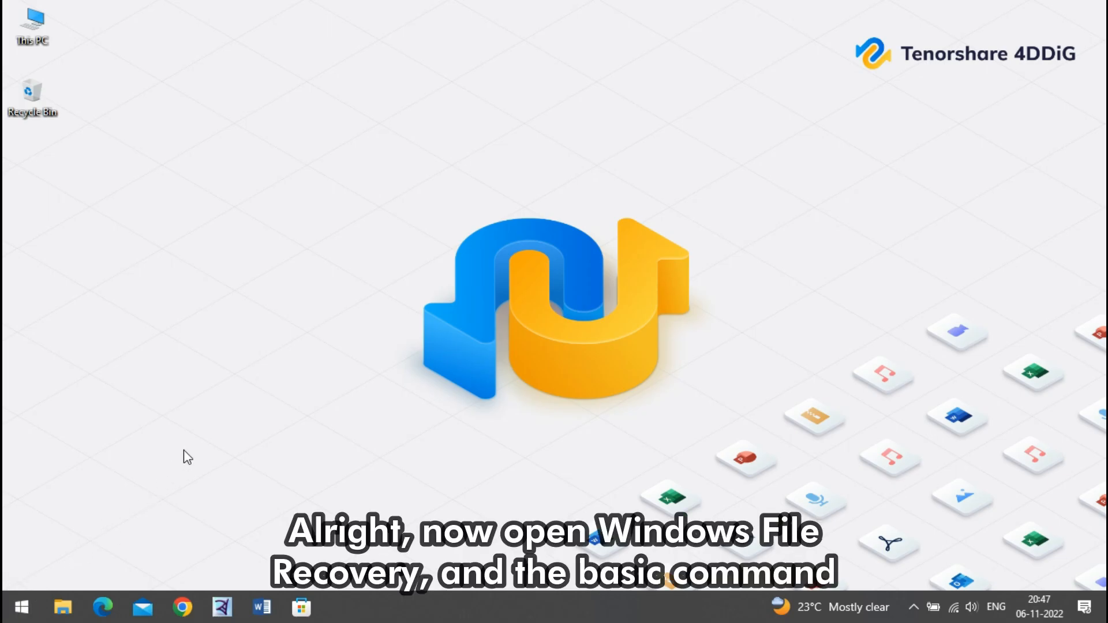
Launch Windows File Recovery from the installed apps list.
left_click(21, 606)
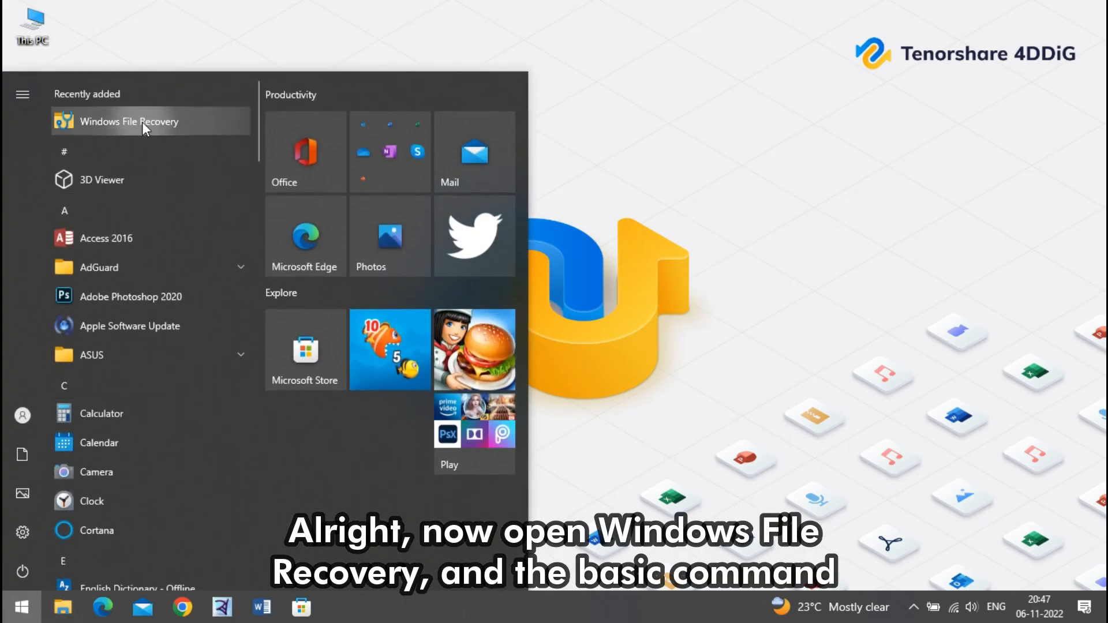
left_click(130, 122)
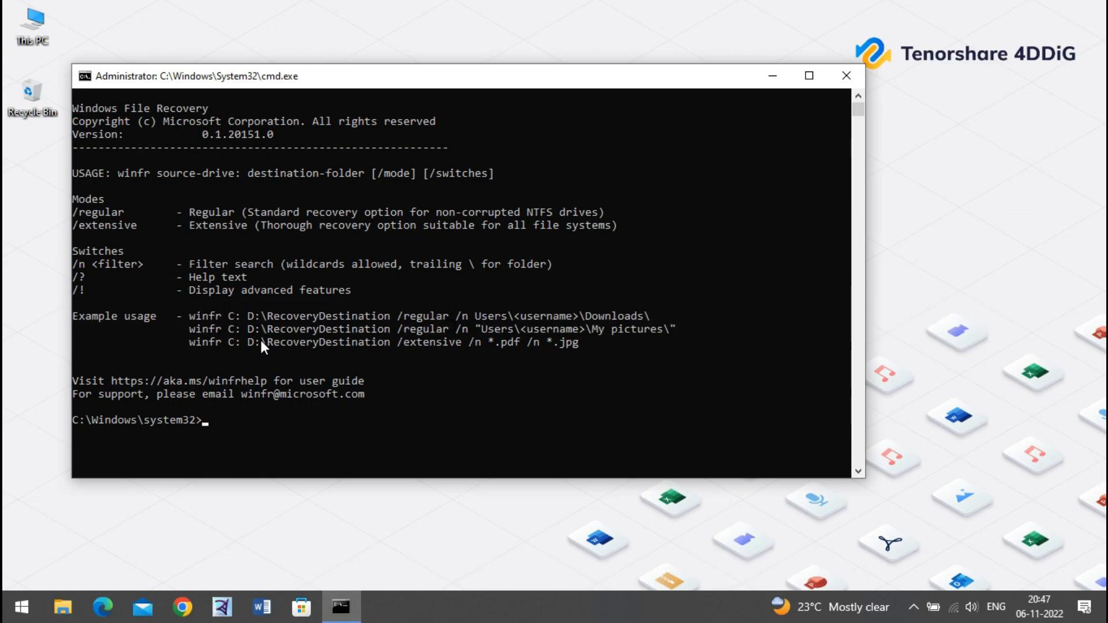
Enter and run the command 'winfr G: D: /n *.docx'.
type("win")
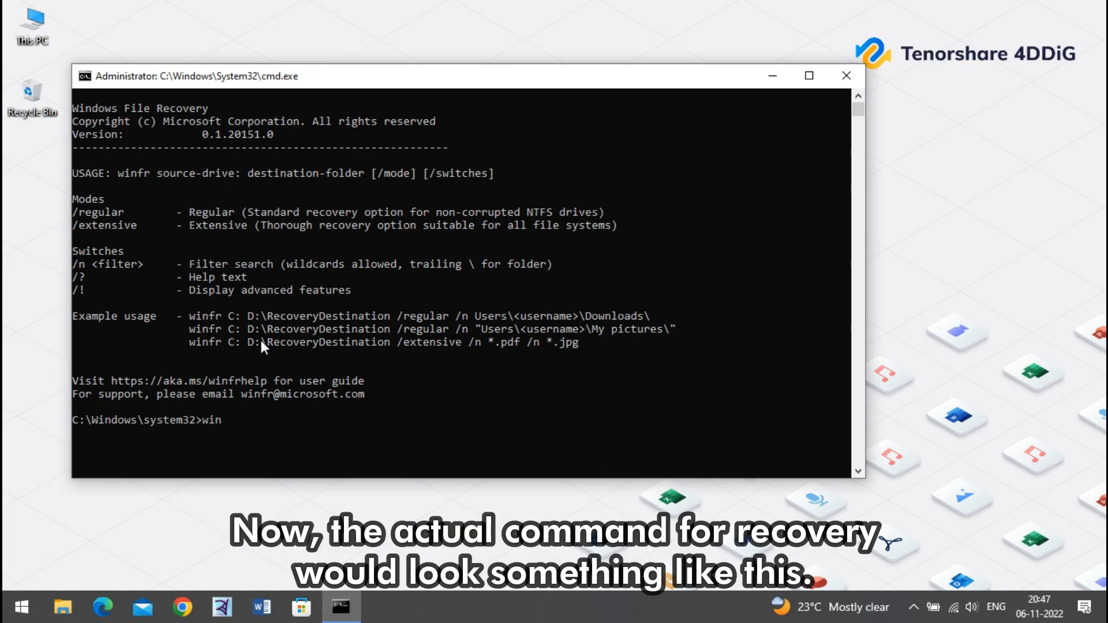
type("t")
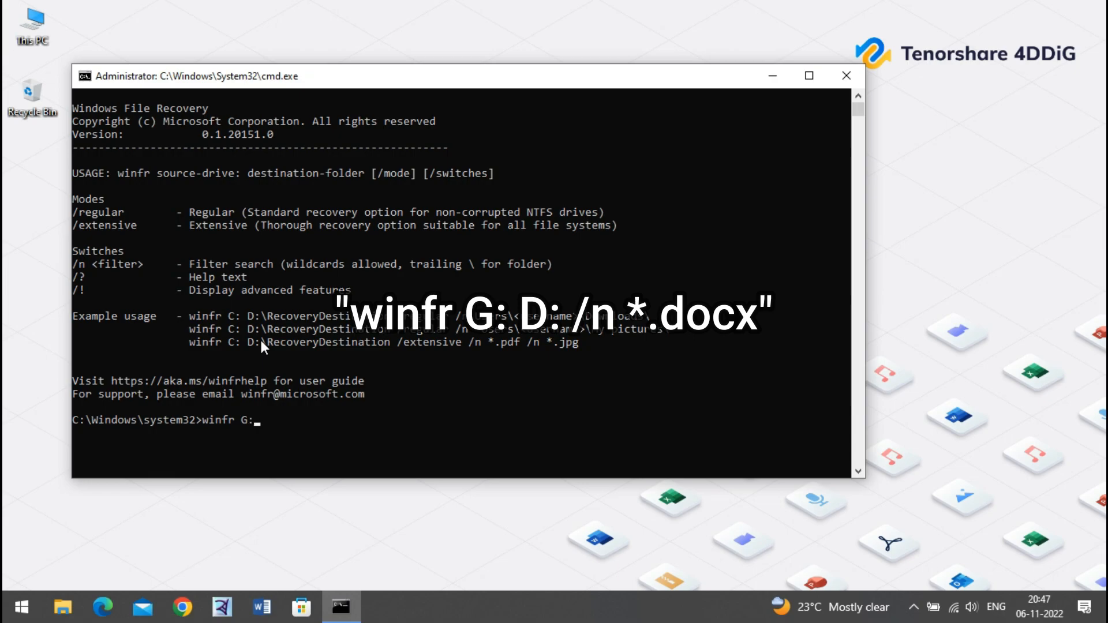
type("D:")
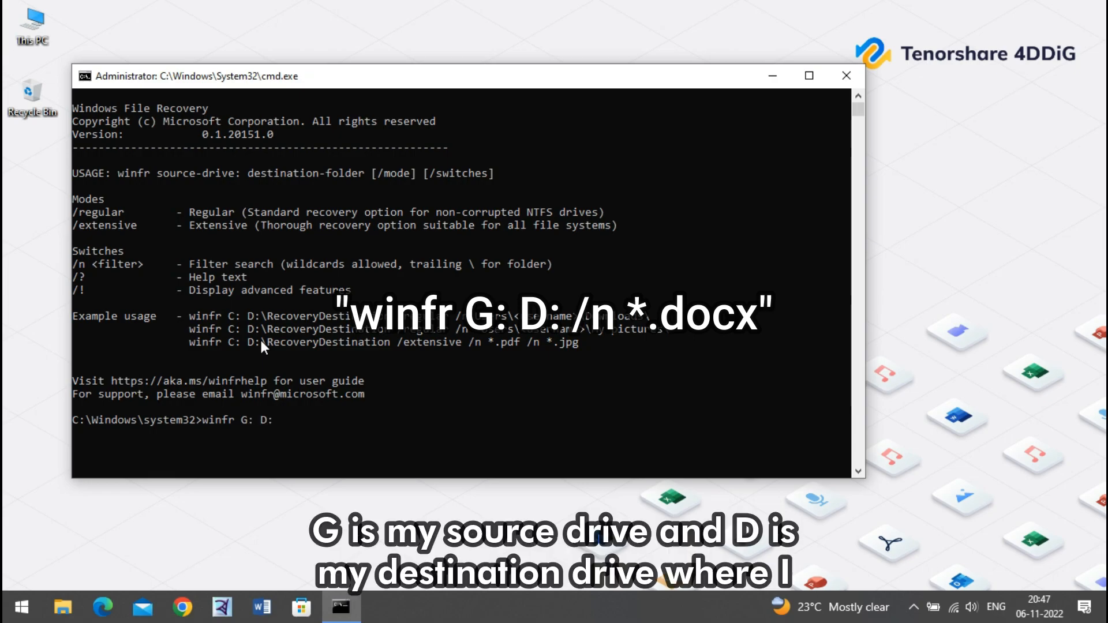
type("/n")
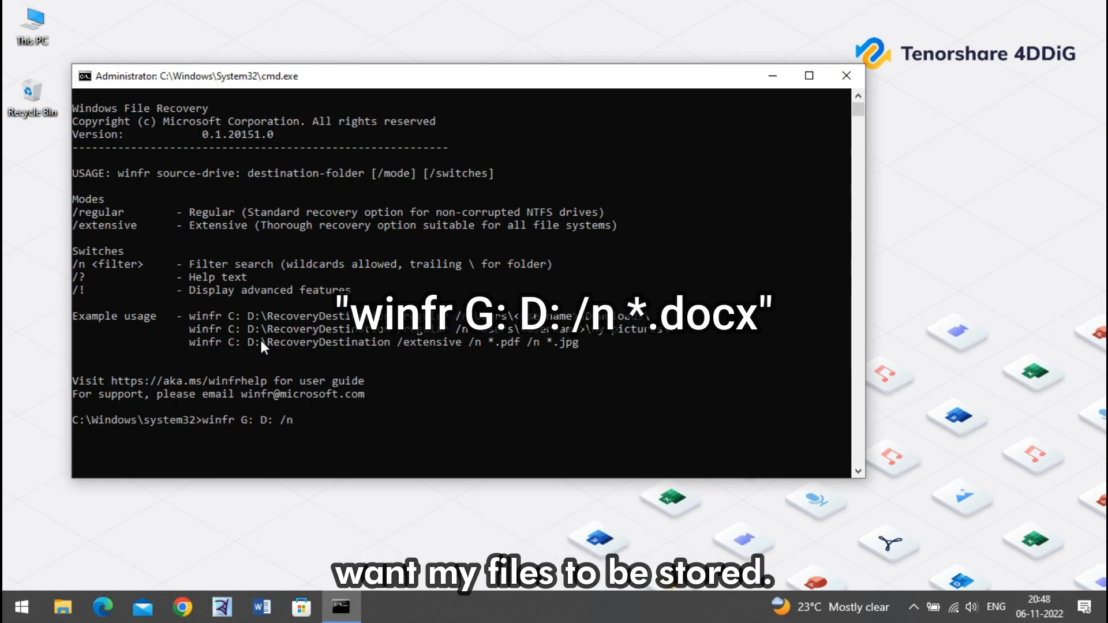
type("*.")
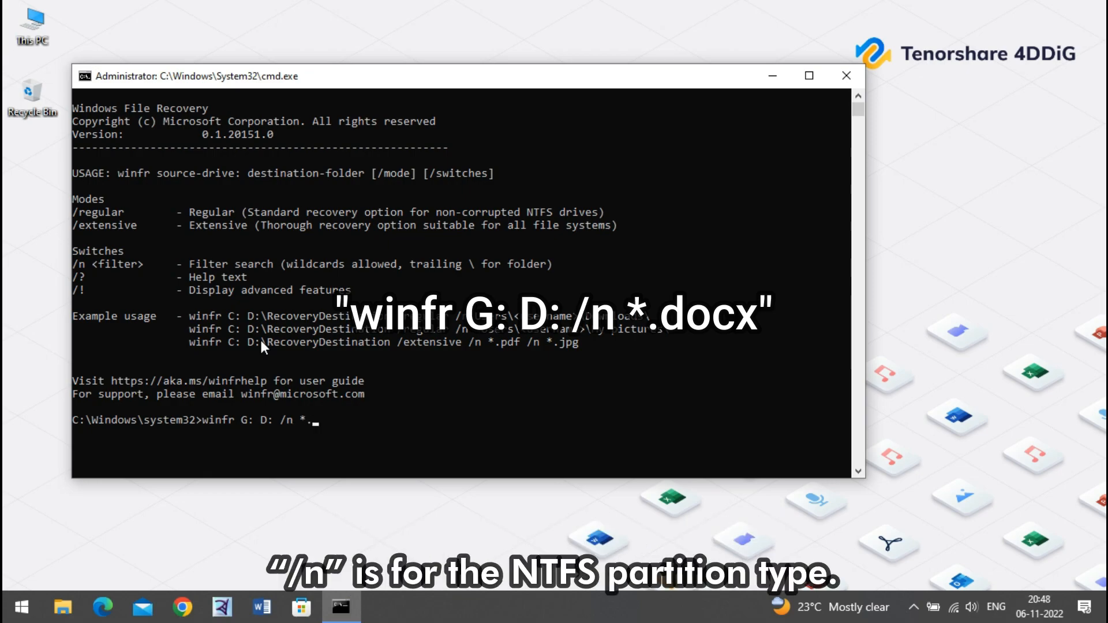
type("docx")
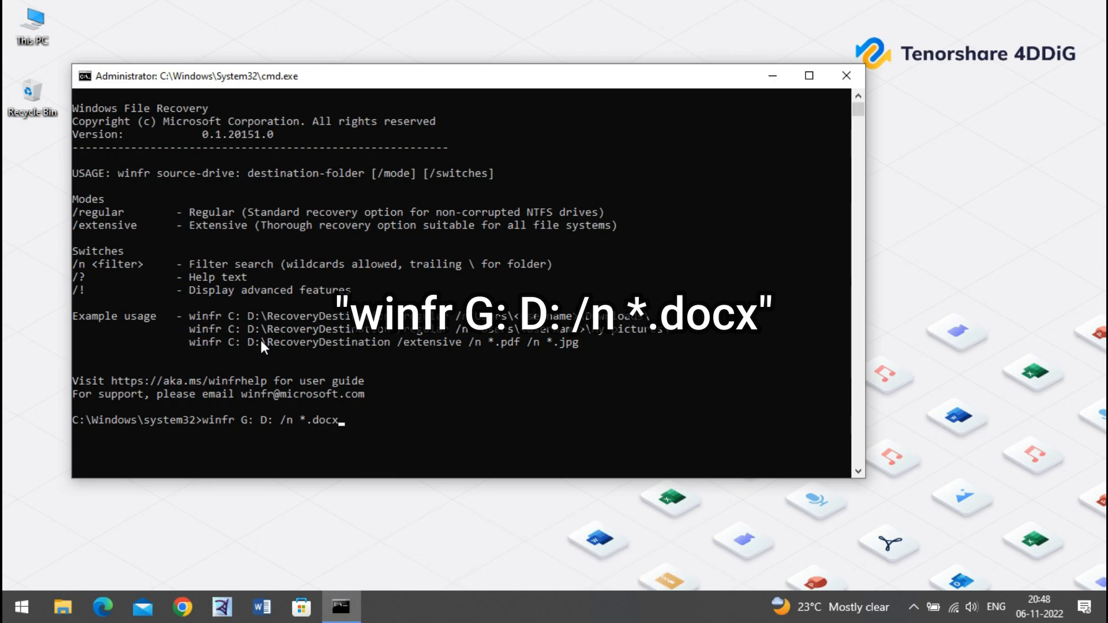
key("Backspace")
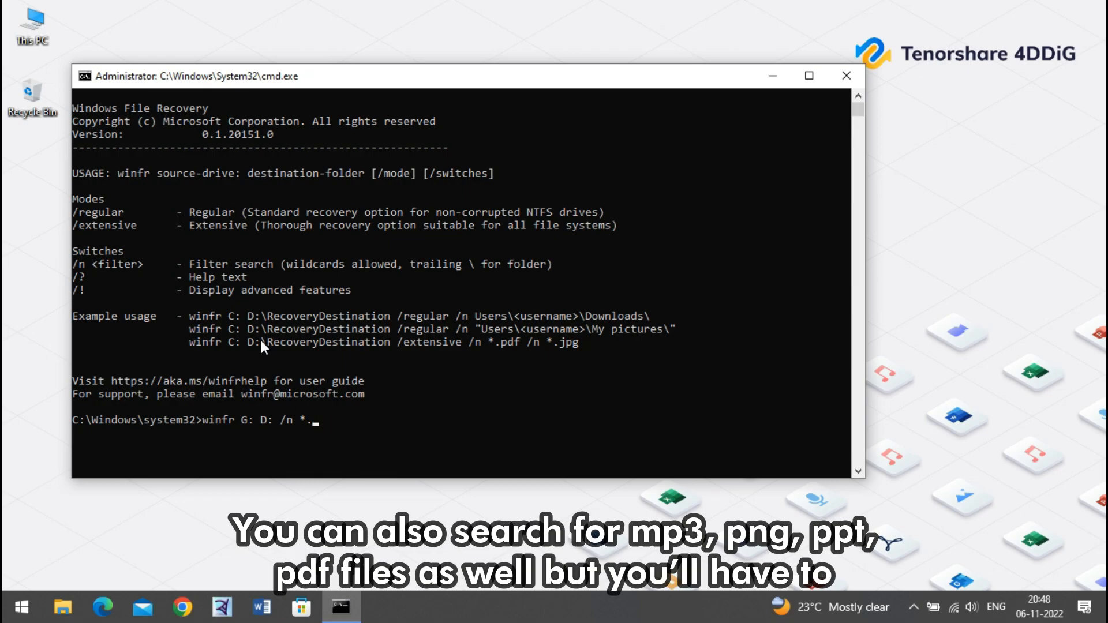
type("docx")
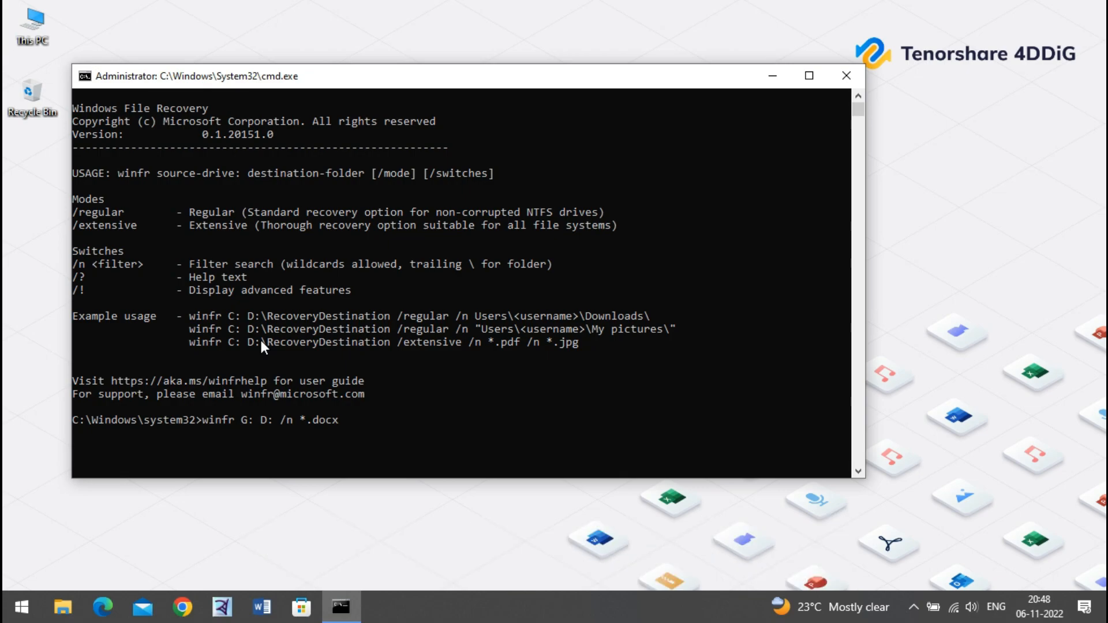
key("Return")
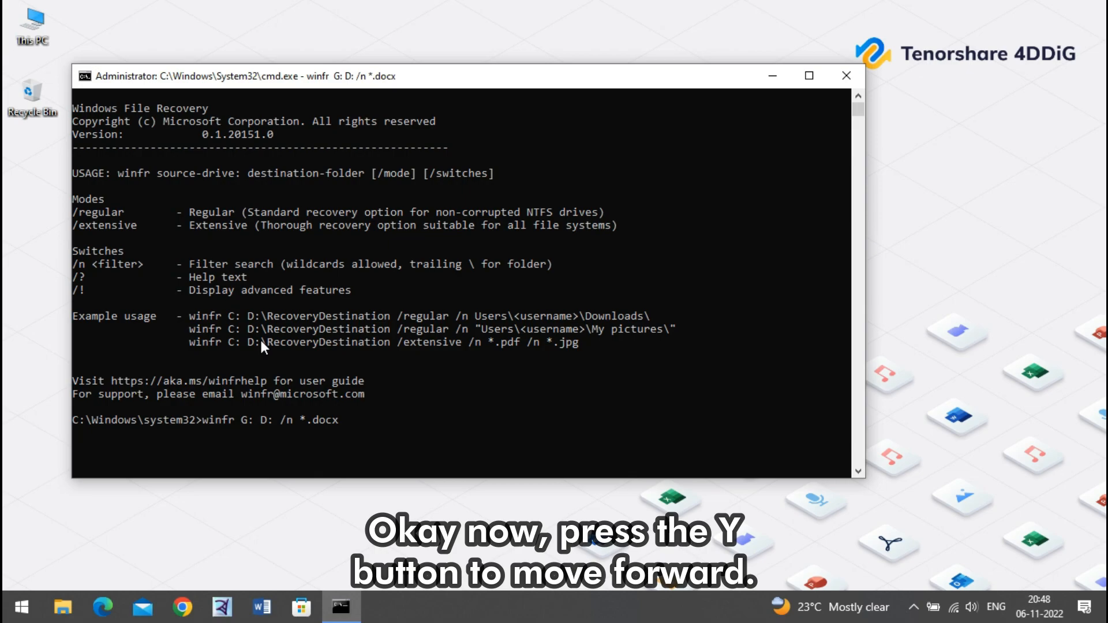
Confirm continuing the winfr scan of drive G:.
key("enter")
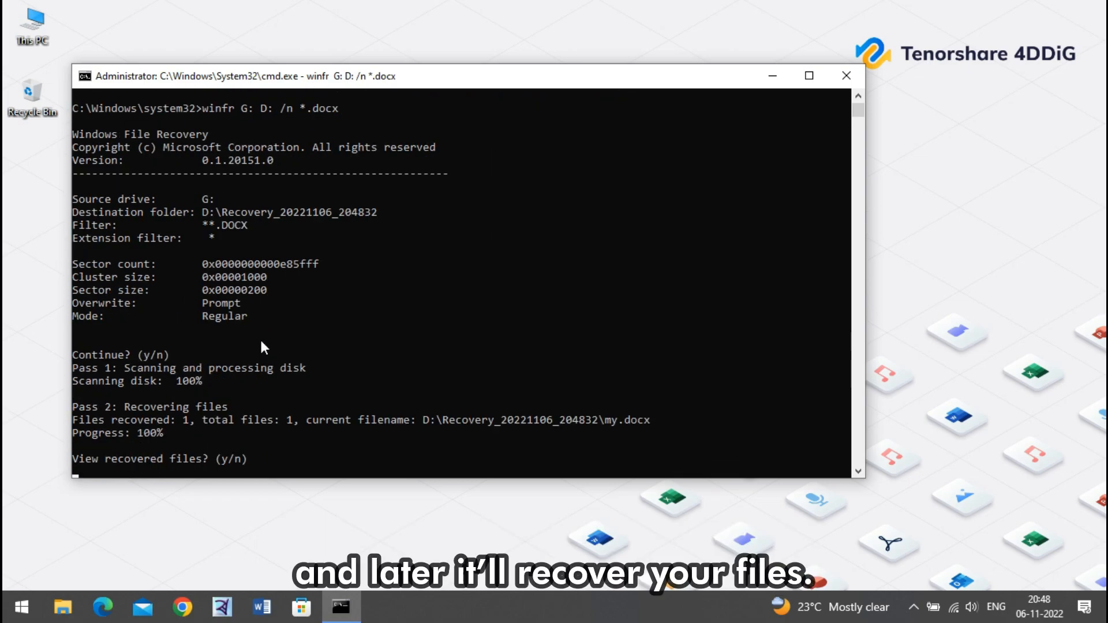
mouse_move(300, 342)
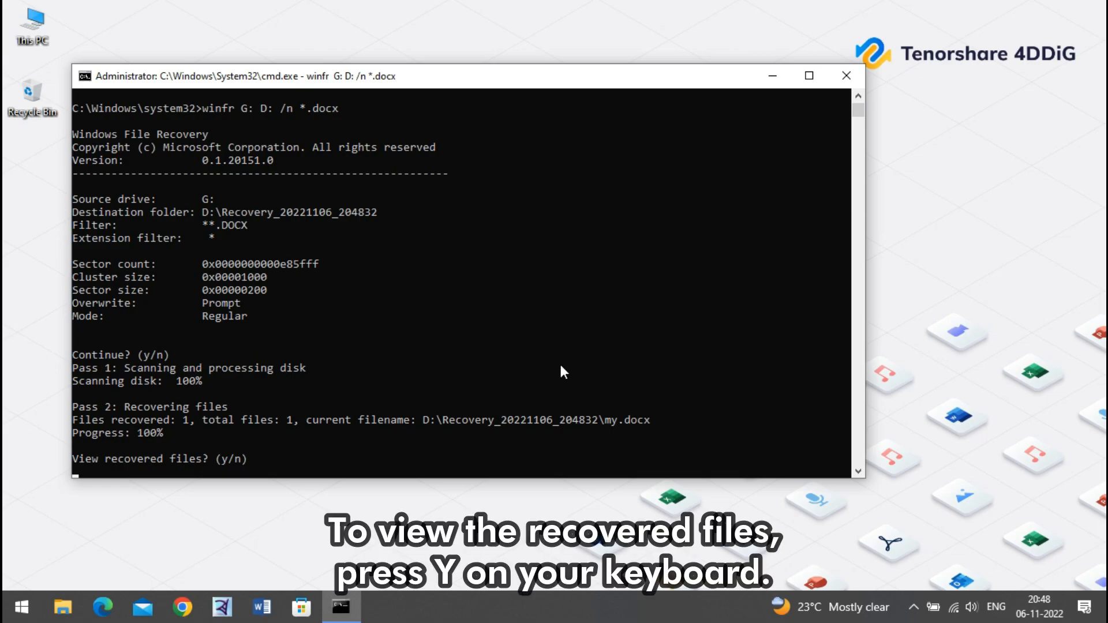
mouse_move(615, 440)
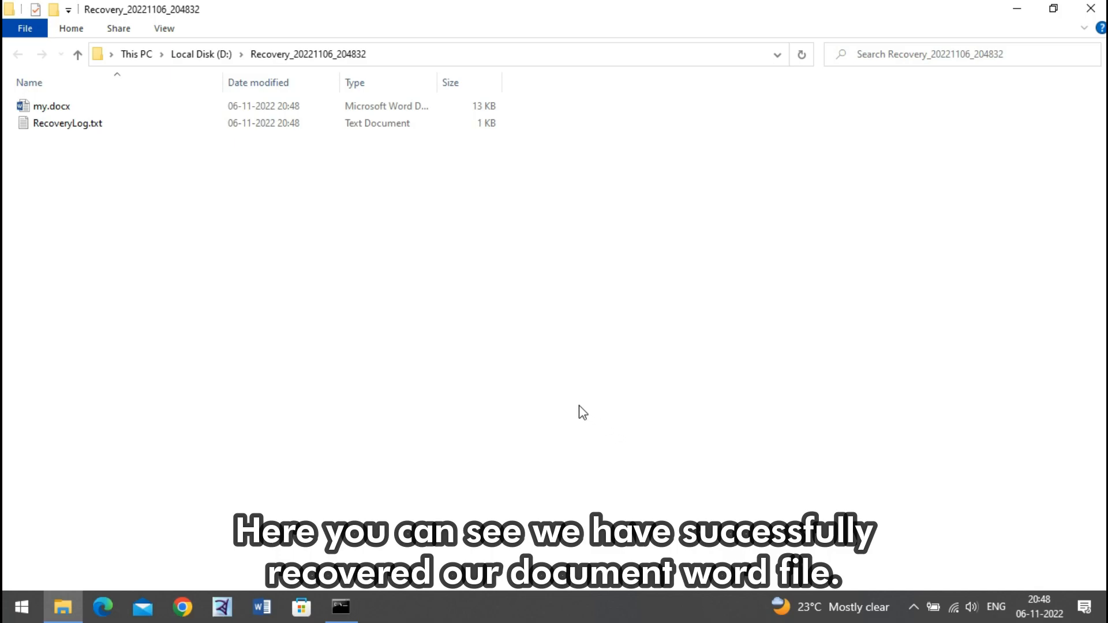
Leave the recovered-files folder and begin a new 'winfr G: D:' command.
left_click(50, 107)
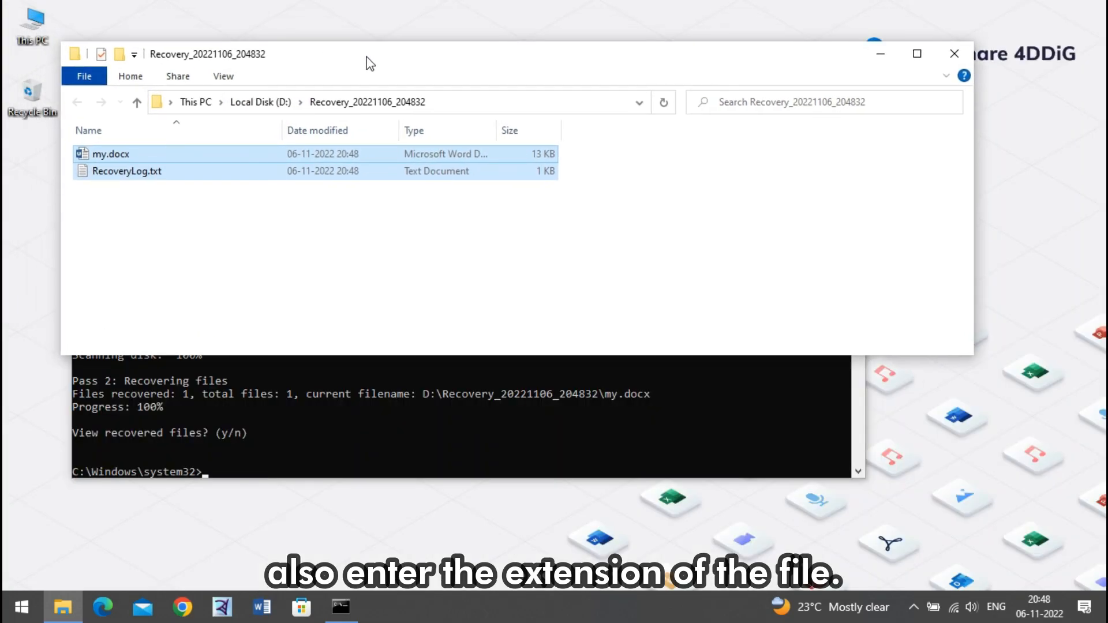
mouse_move(923, 92)
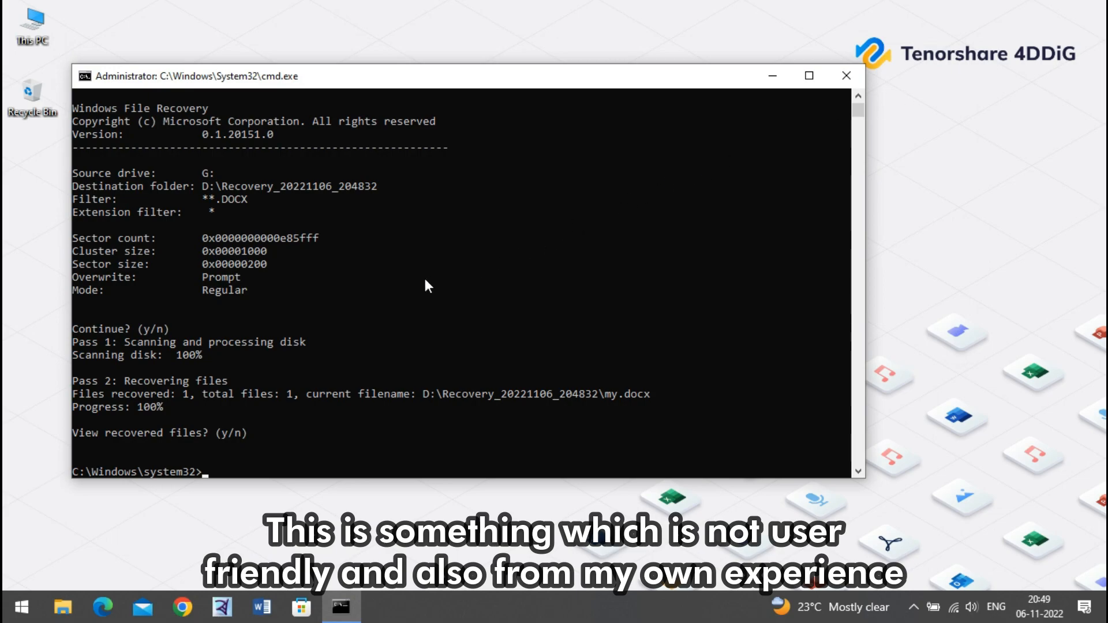
mouse_move(402, 296)
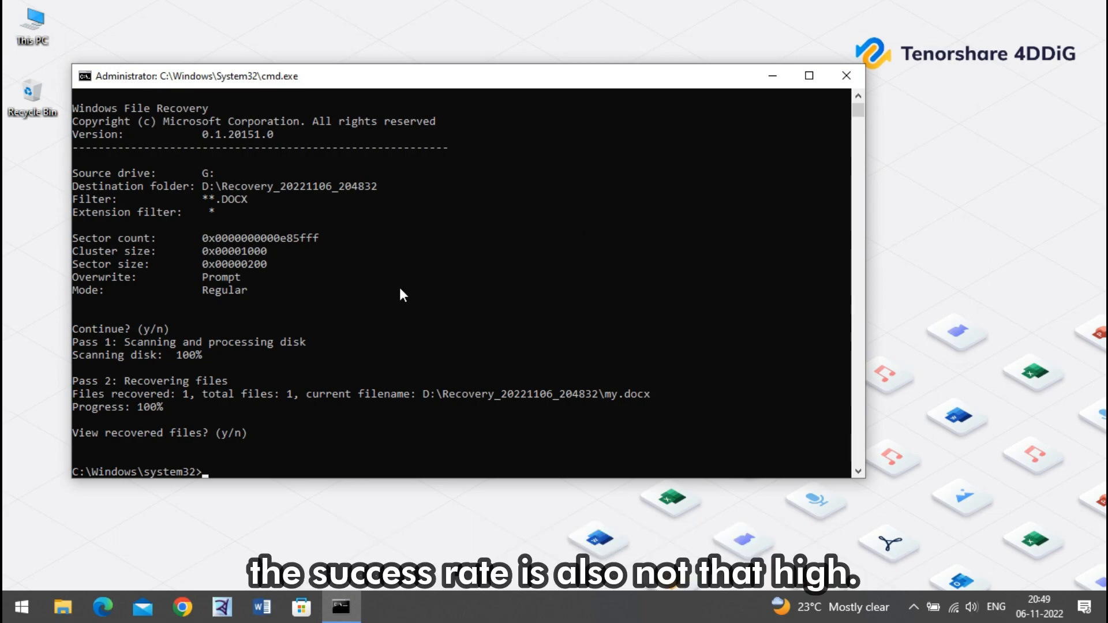
type("winfr")
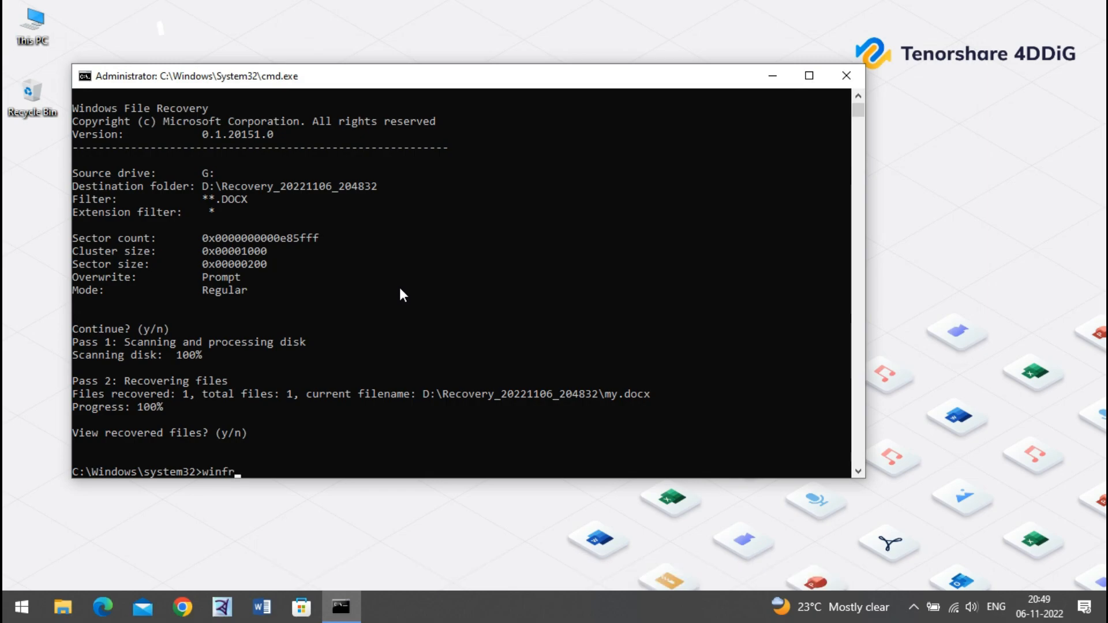
type("G: D:")
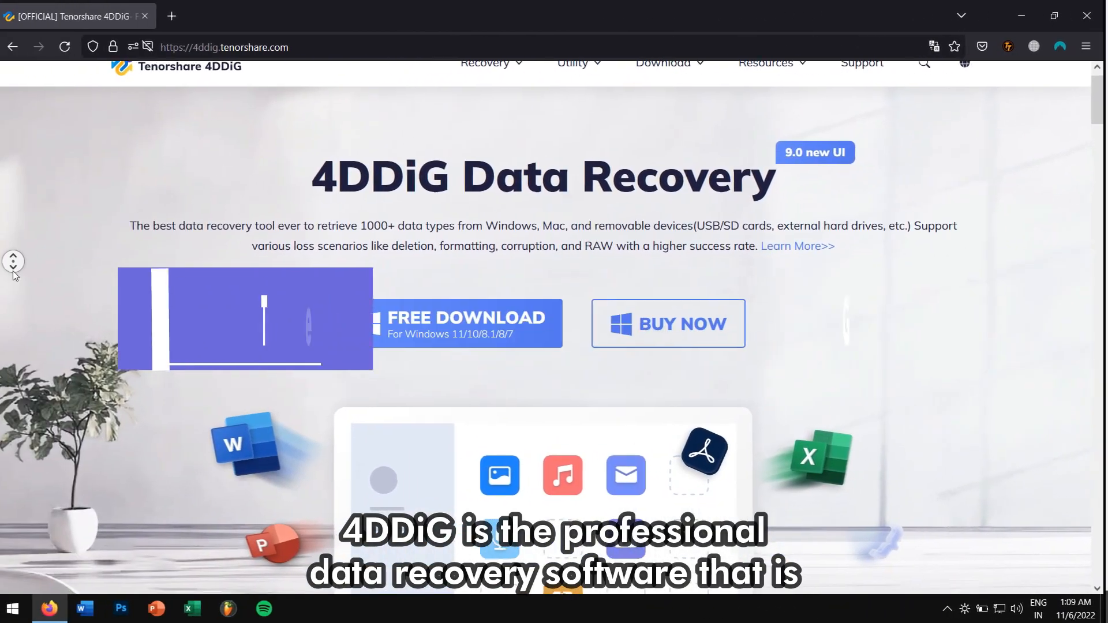
Scroll through the 4DDiG Data Recovery product page, then close Firefox.
scroll("down", 3)
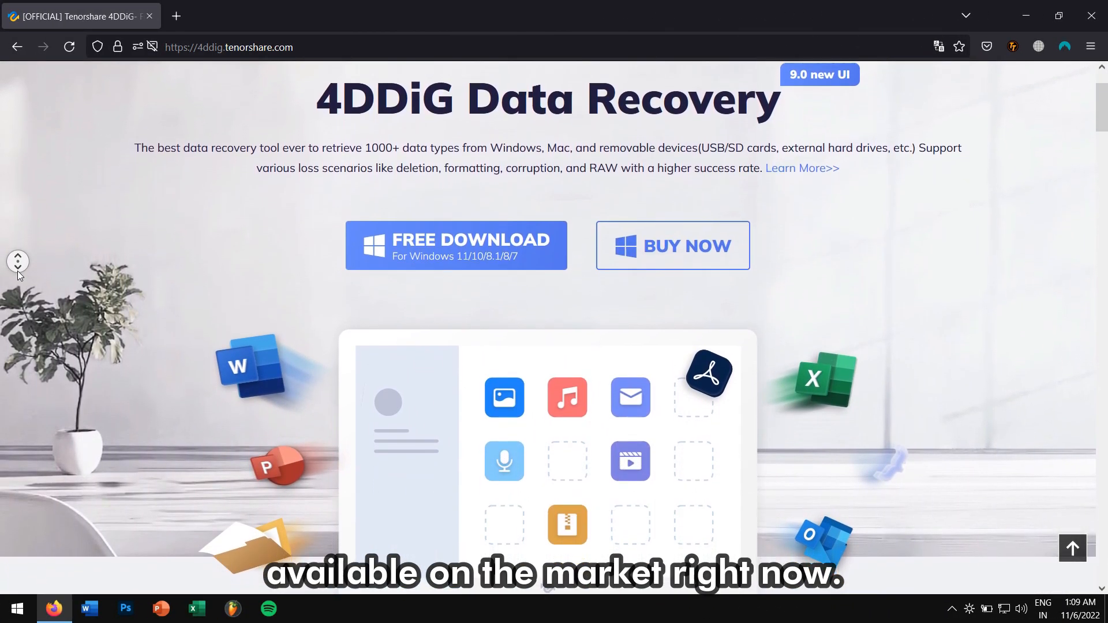
scroll("down", 3)
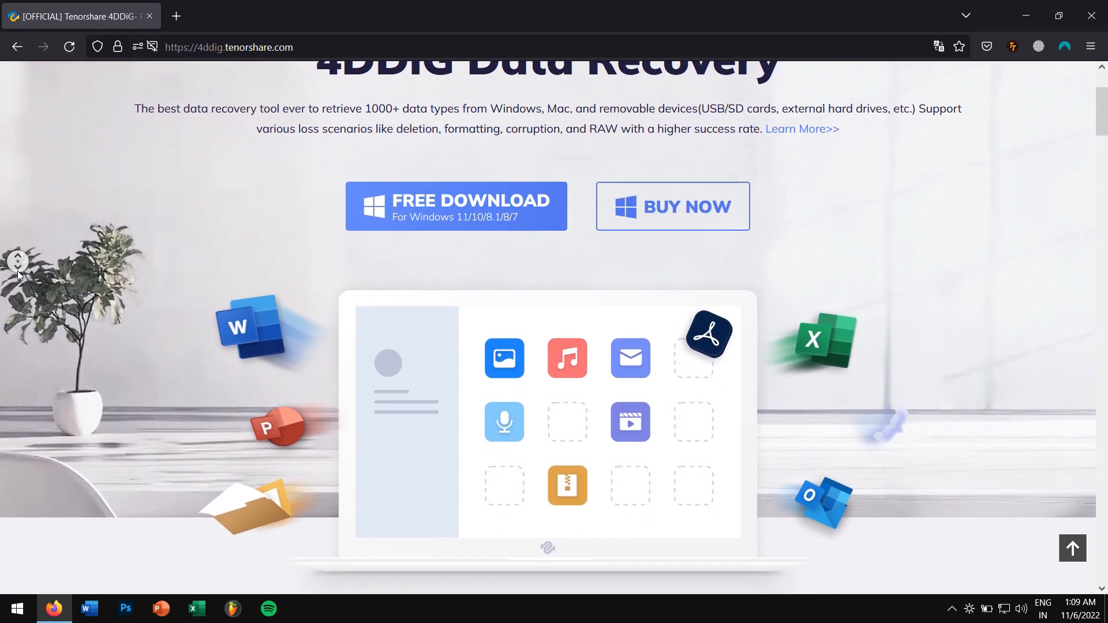
scroll("down", 3)
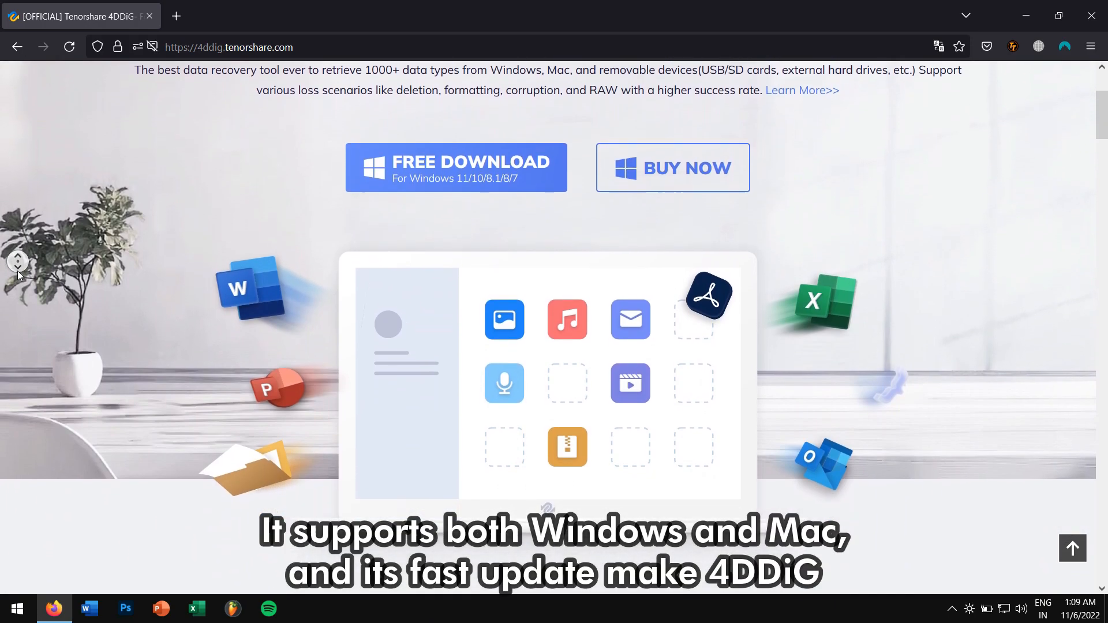
scroll("down", 3)
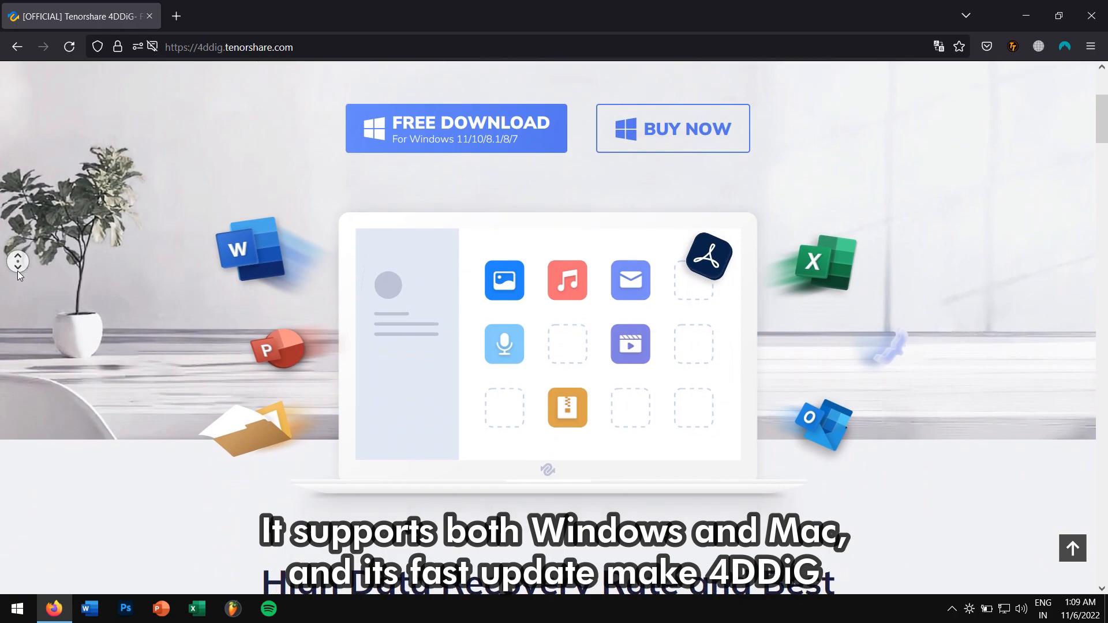
scroll("down", 3)
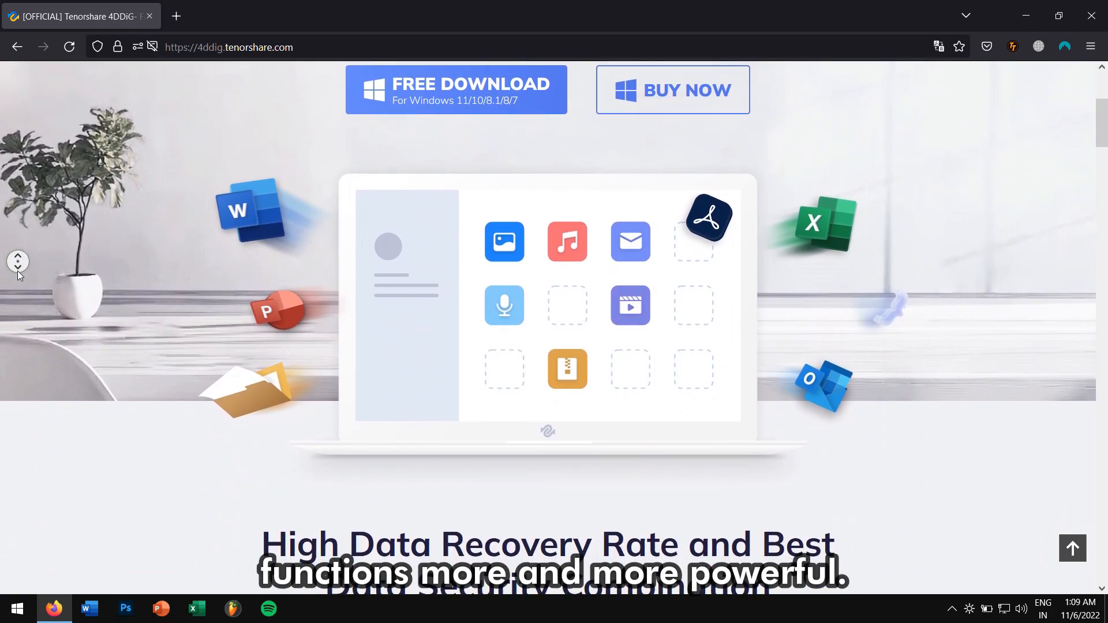
scroll("down", 3)
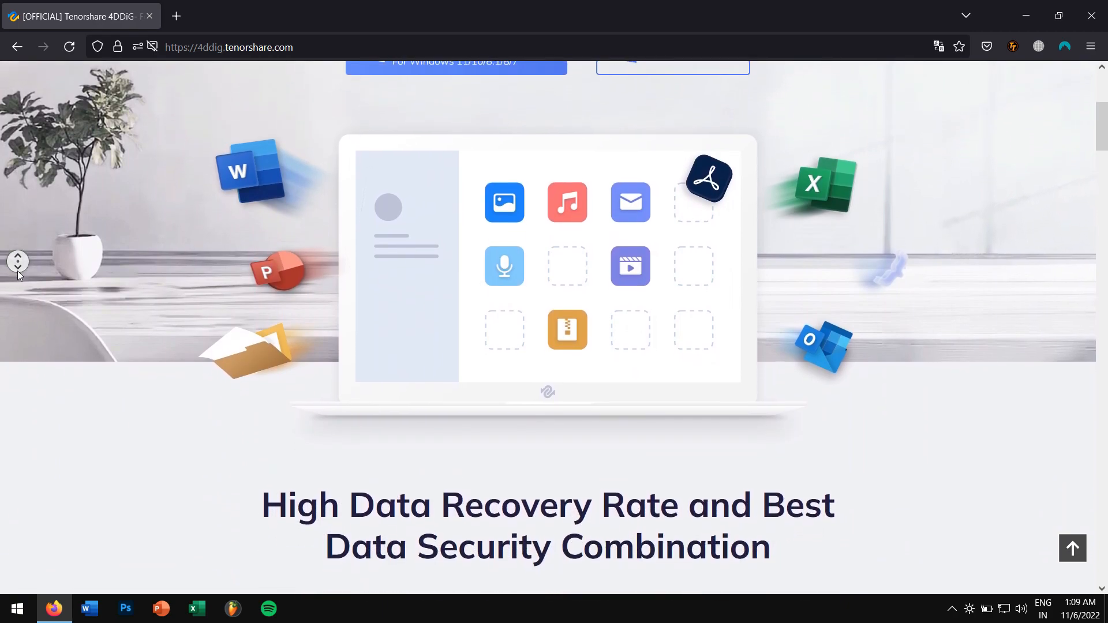
scroll("down", 3)
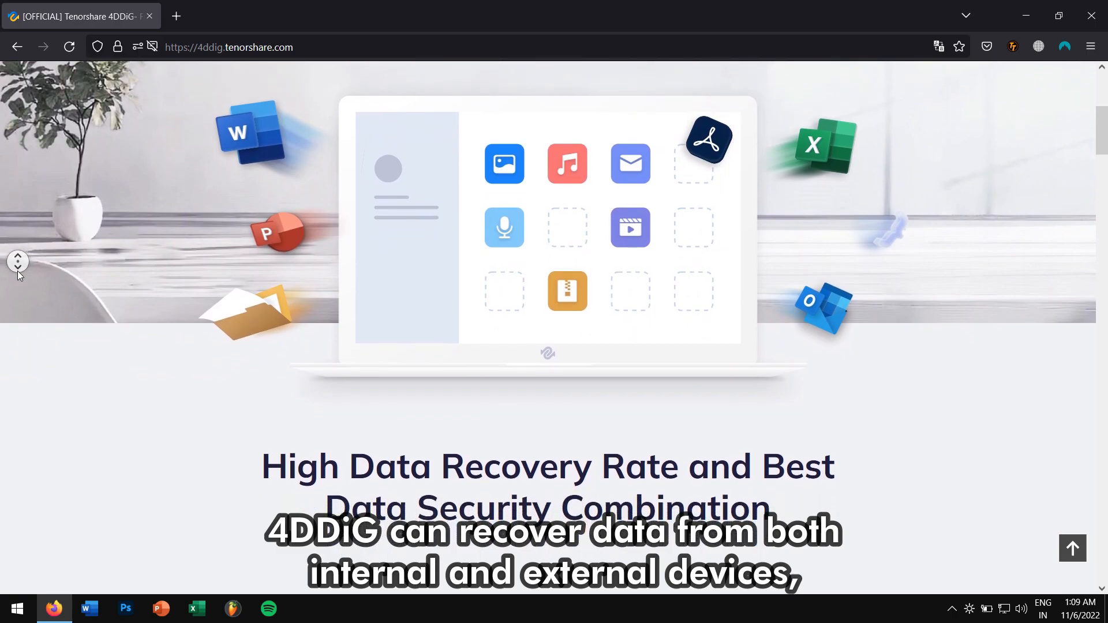
scroll("down", 3)
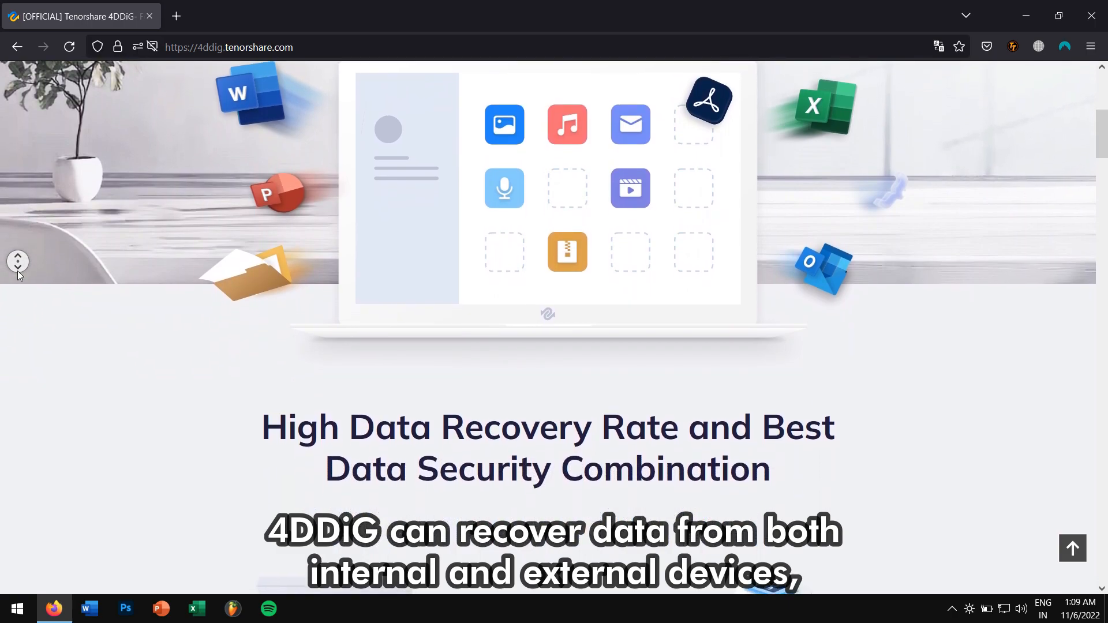
scroll("down", 3)
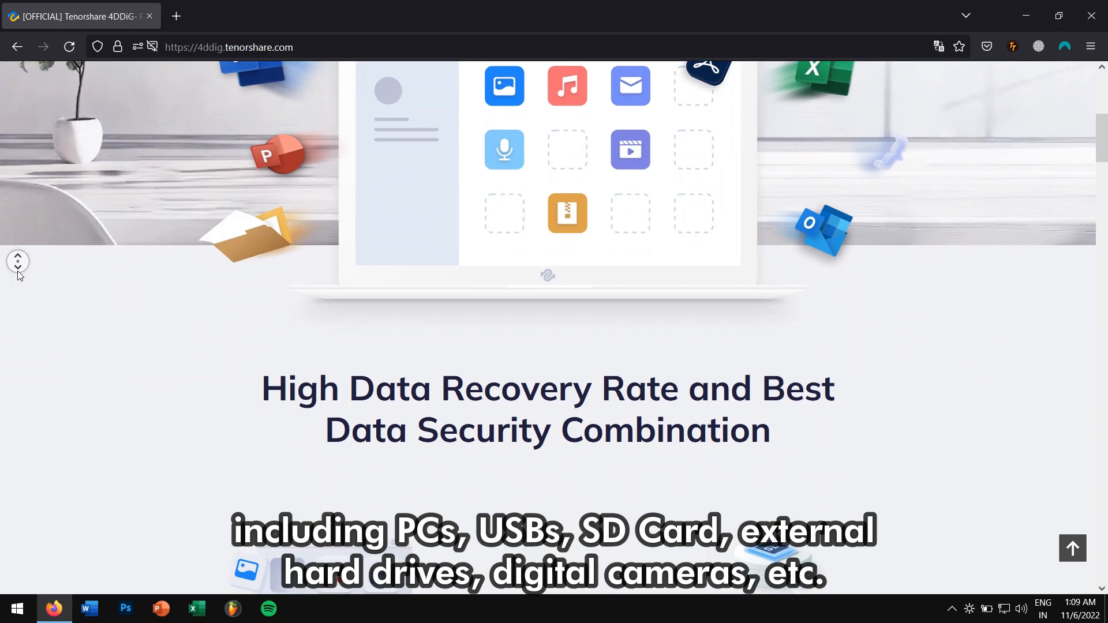
scroll("down", 3)
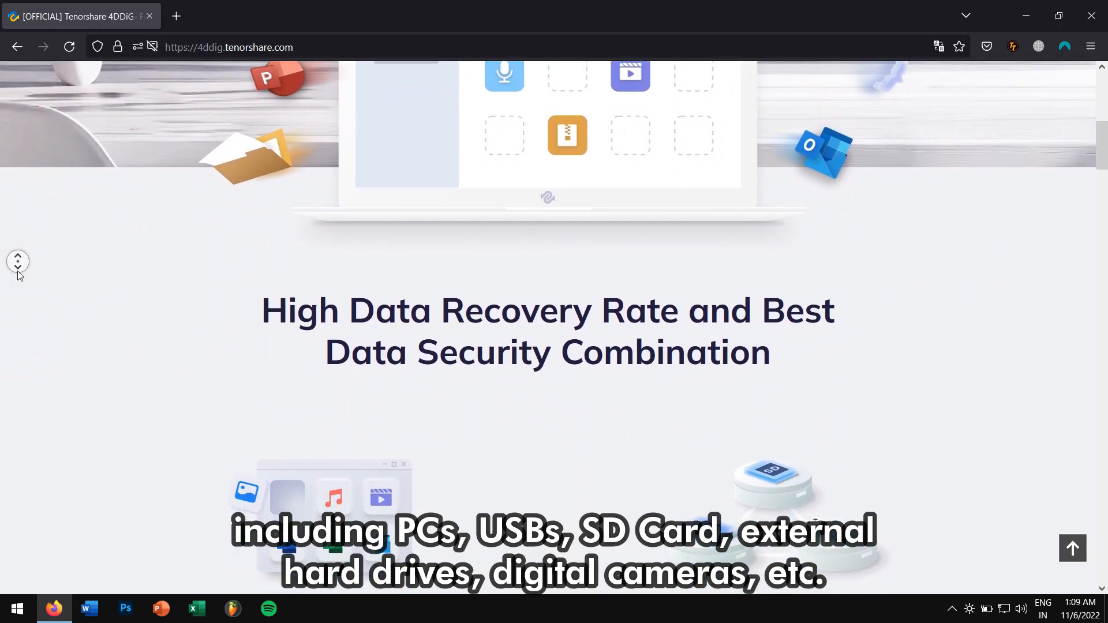
scroll("down", 3)
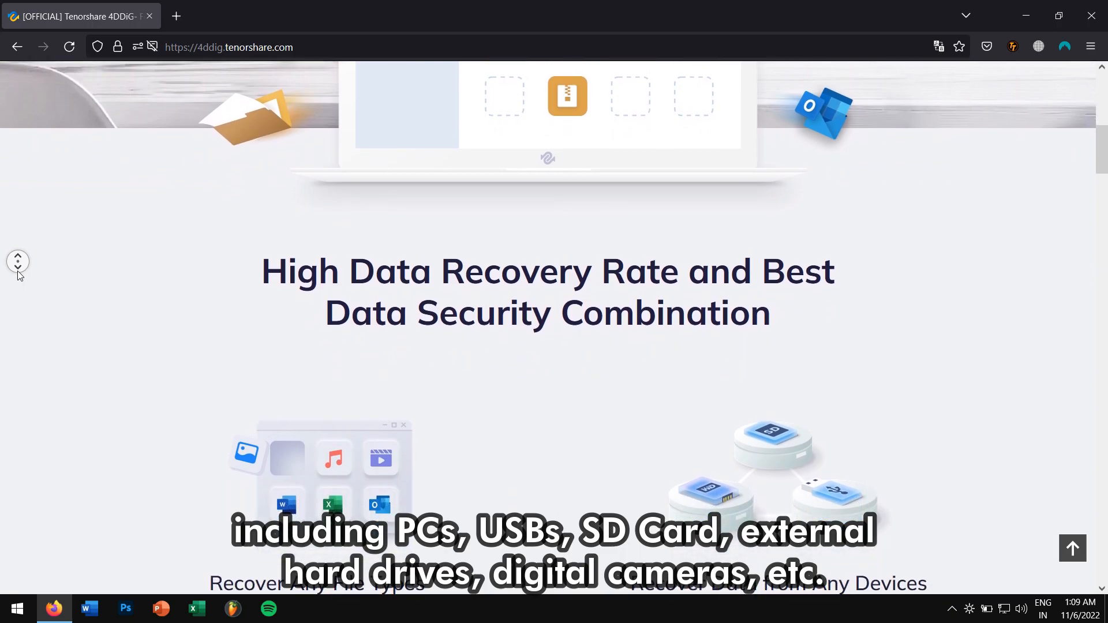
scroll("down", 3)
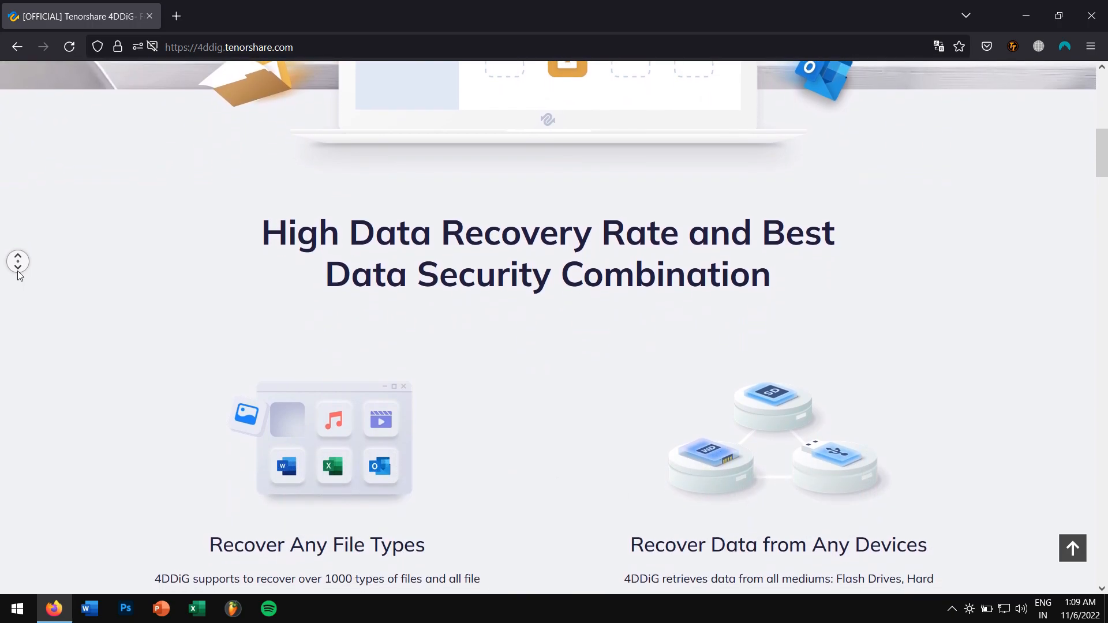
scroll("down", 3)
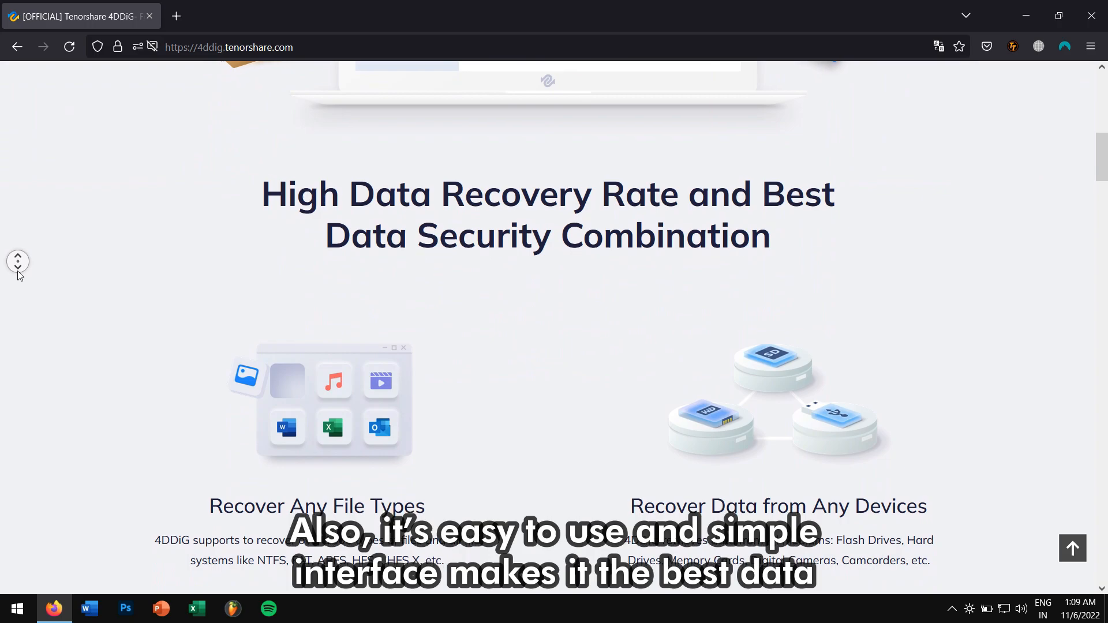
scroll("down", 3)
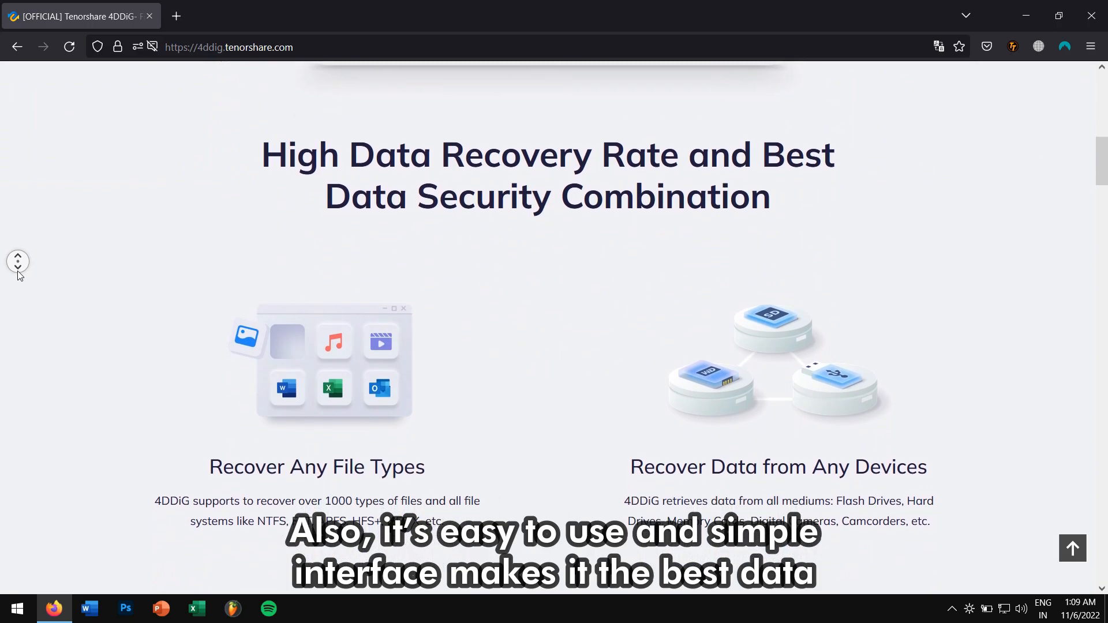
scroll("down", 3)
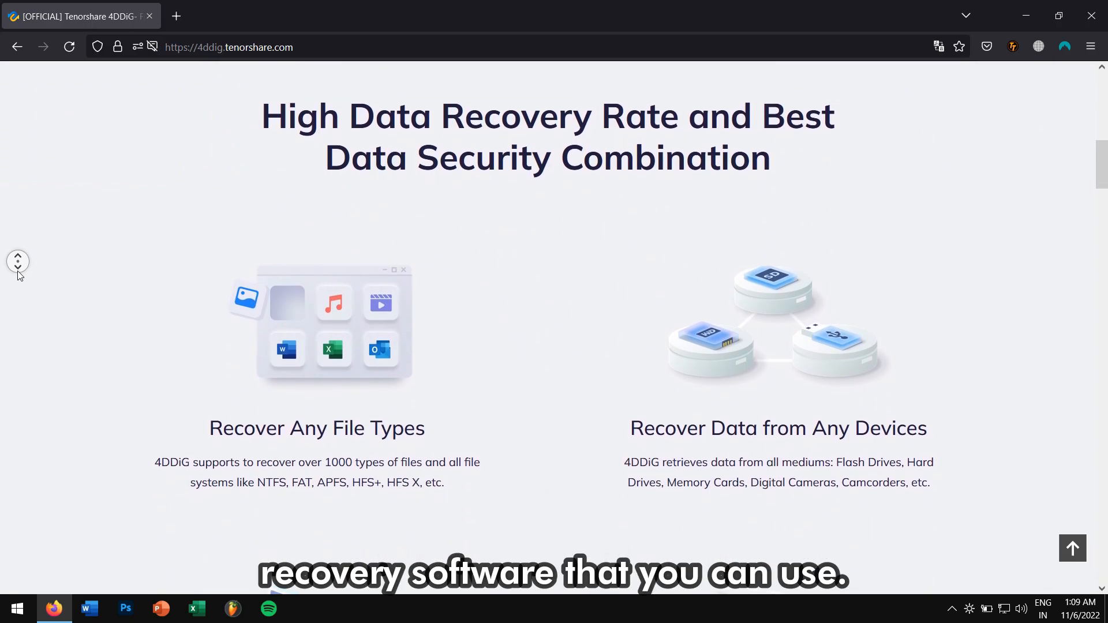
scroll("down", 3)
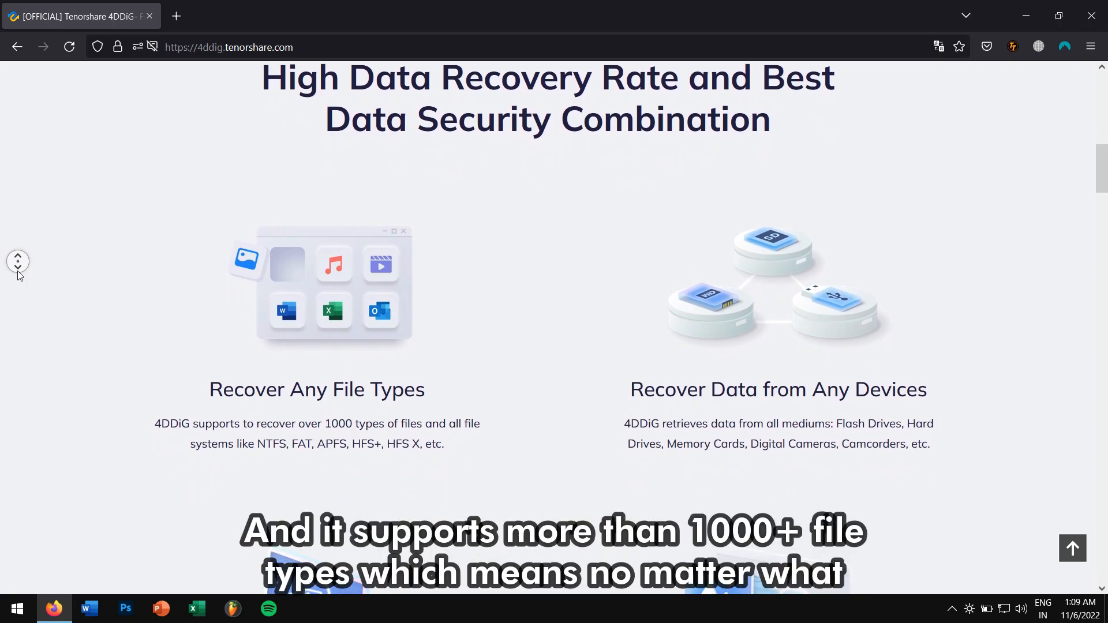
scroll("down", 3)
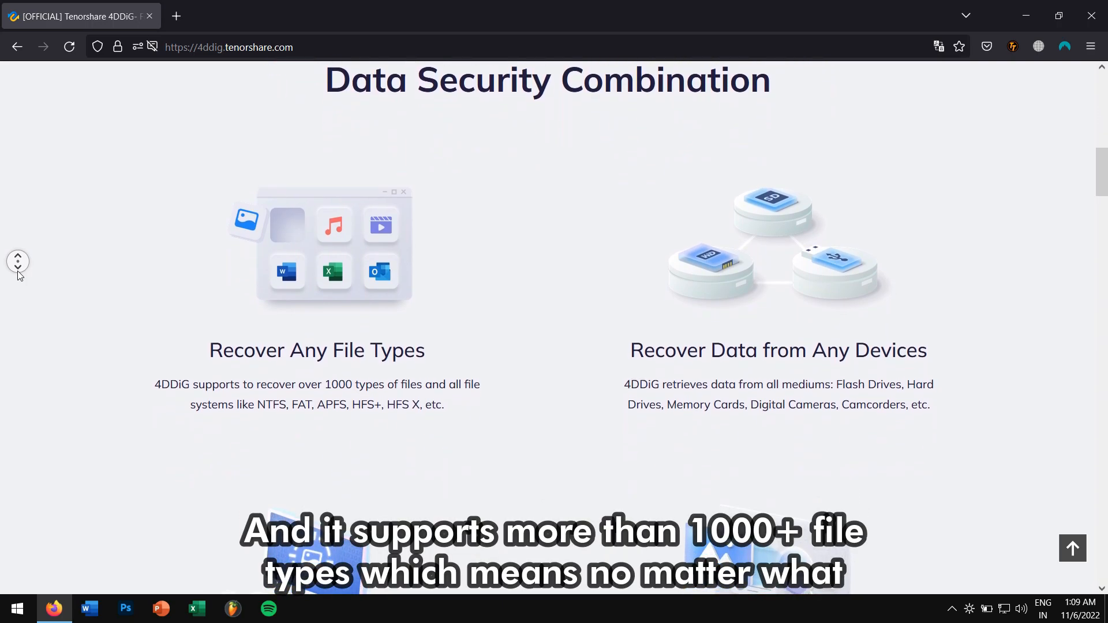
scroll("down", 3)
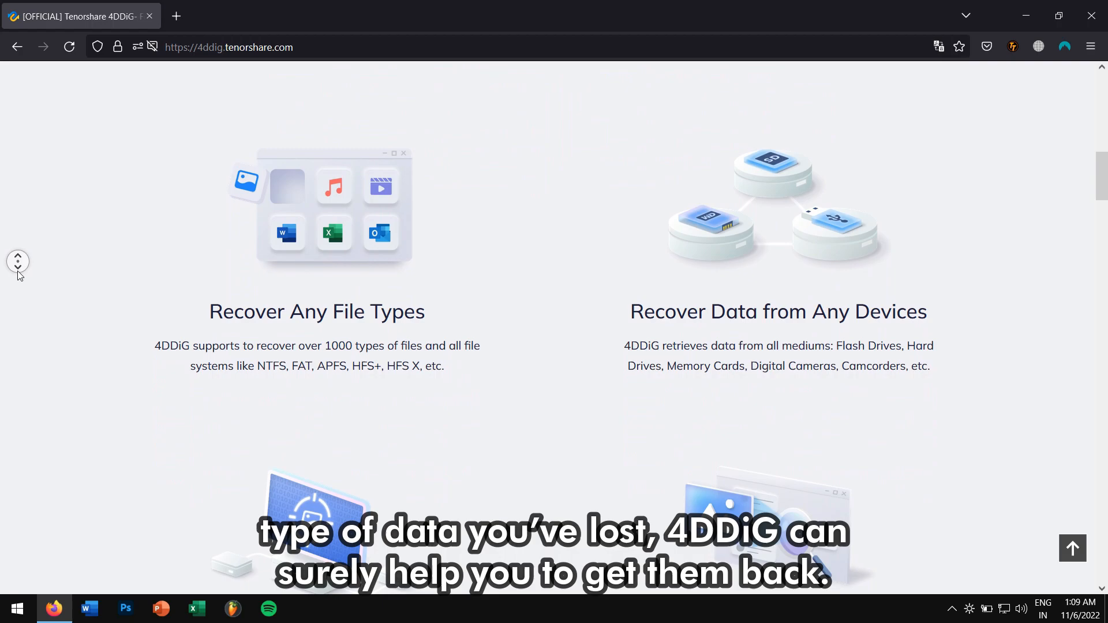
scroll("down", 3)
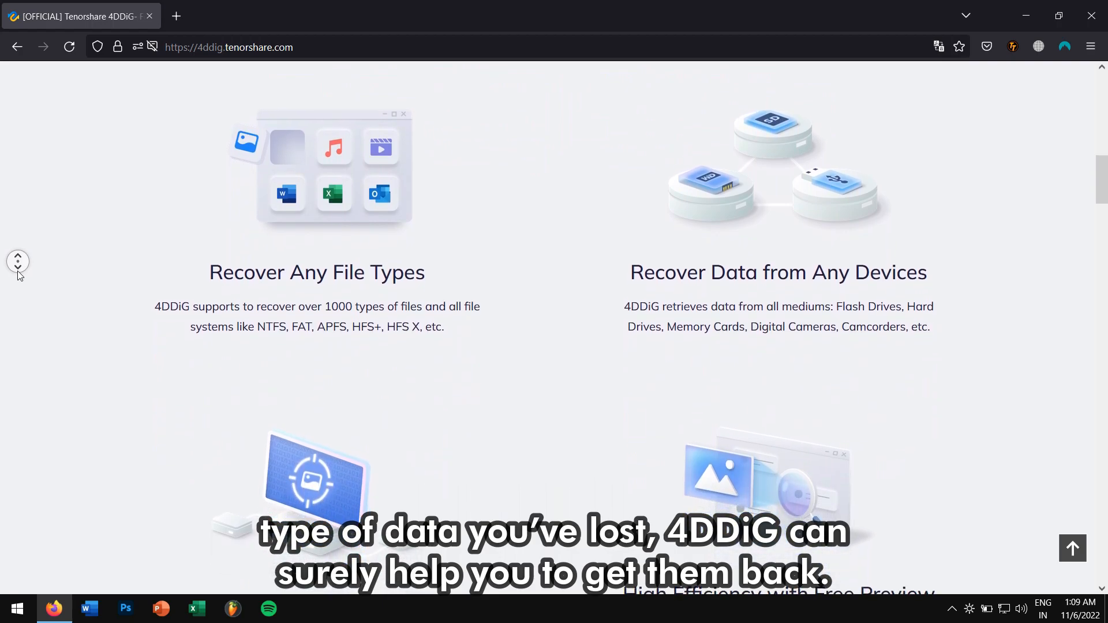
scroll("down", 3)
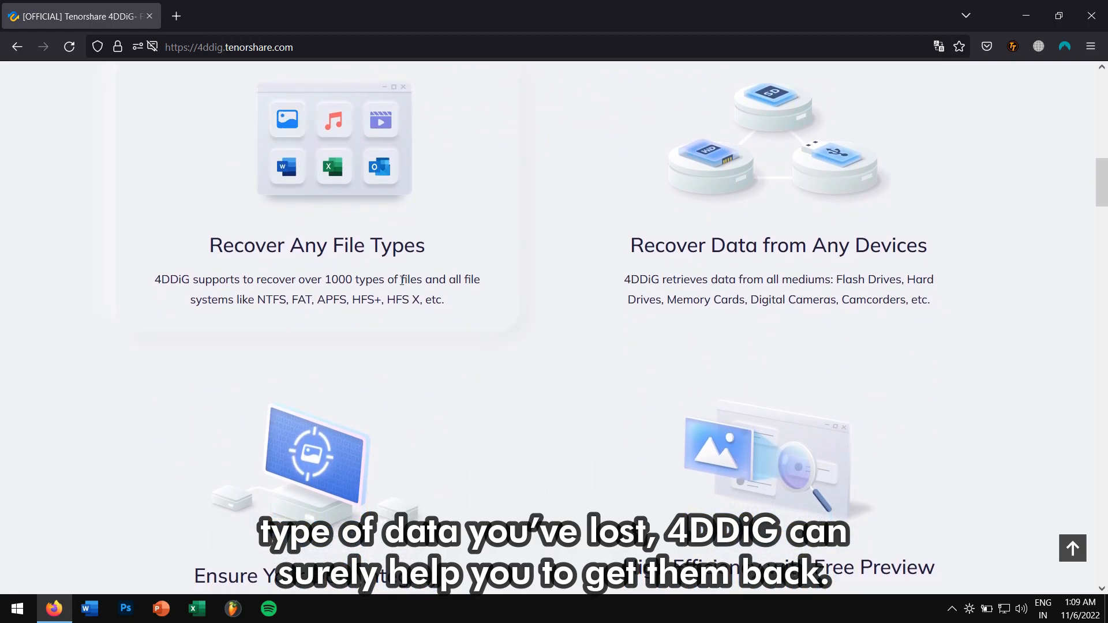
scroll("up", 3)
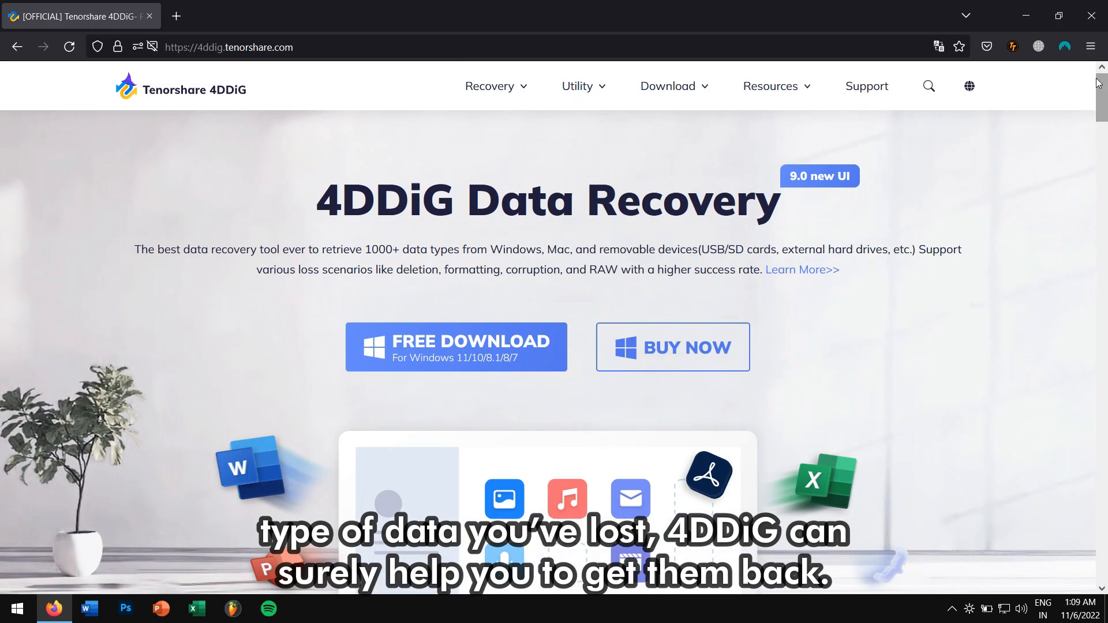
mouse_move(539, 353)
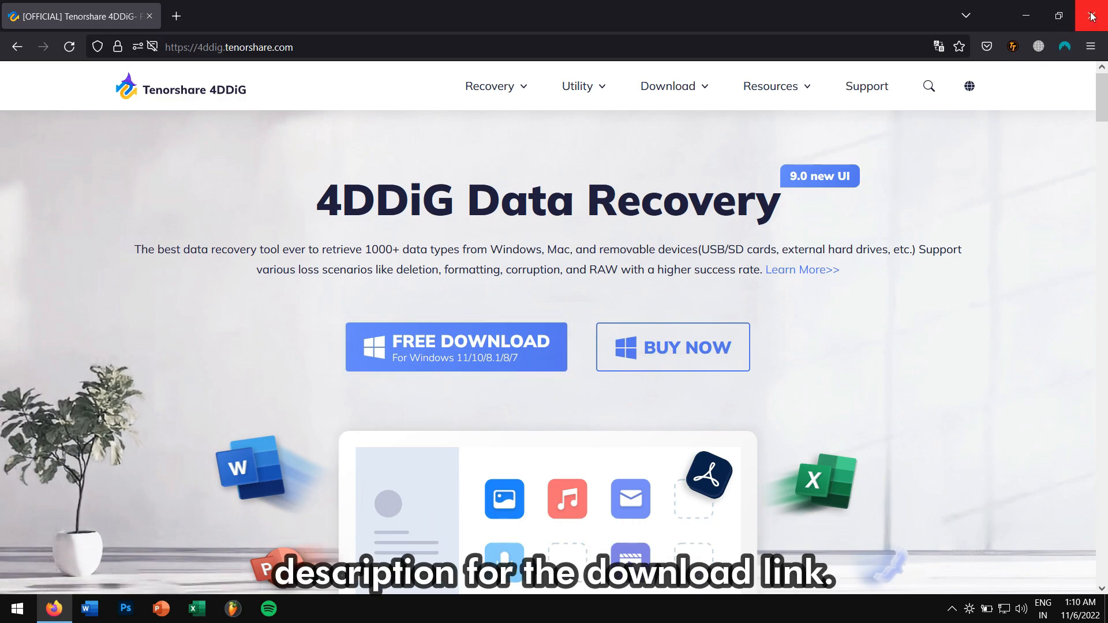
left_click(1090, 15)
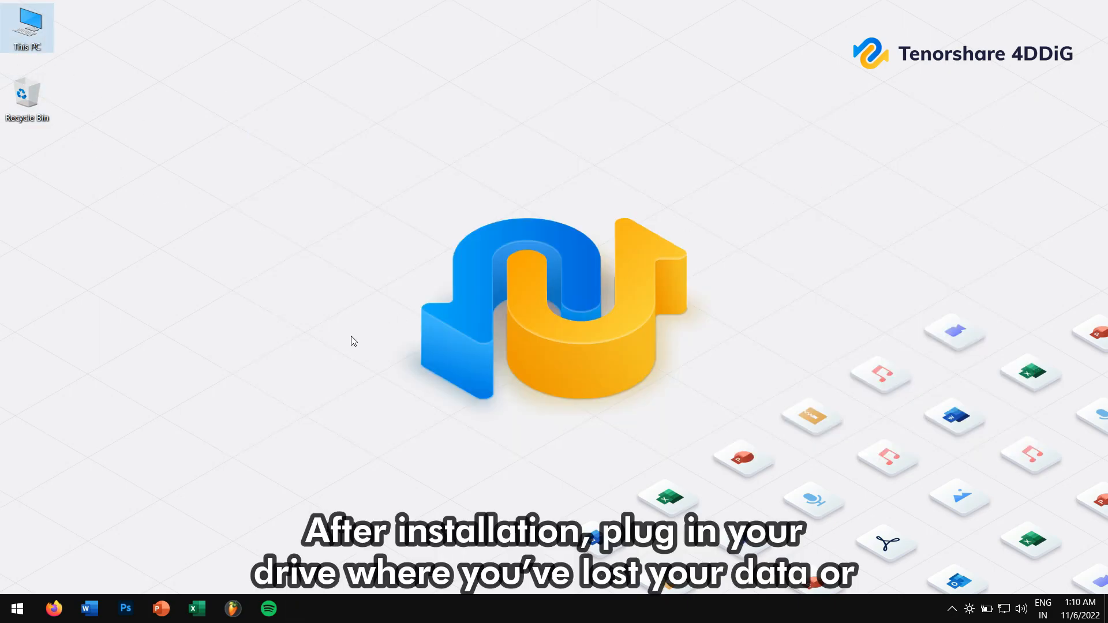
Launch Tenorshare 4DDiG from Start and choose Remind me later on the update notice.
left_click(15, 608)
type("4")
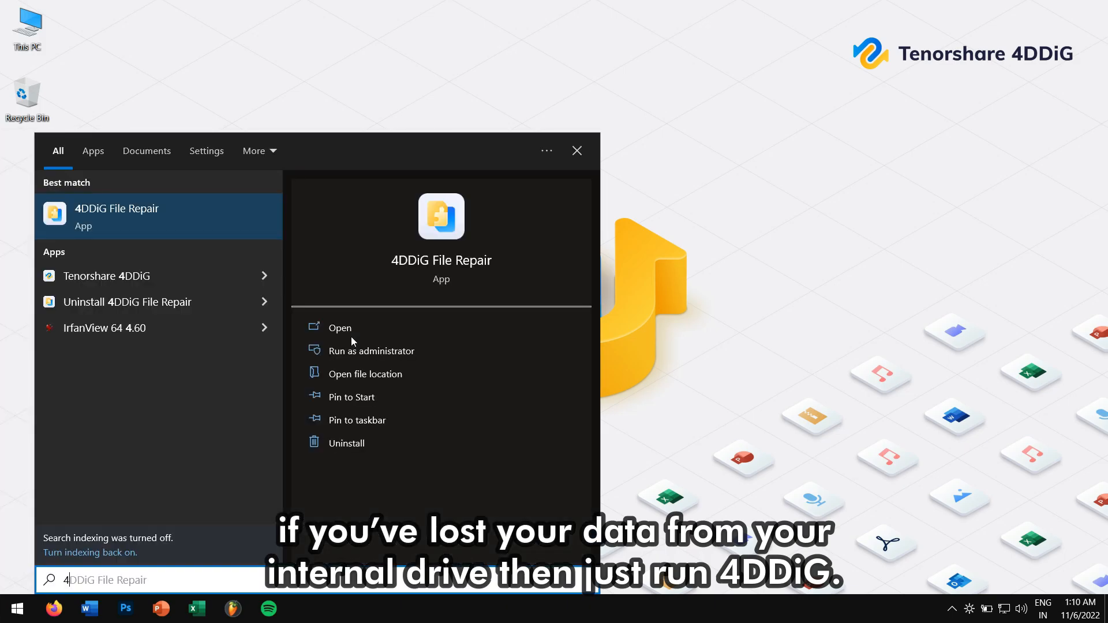
left_click(339, 327)
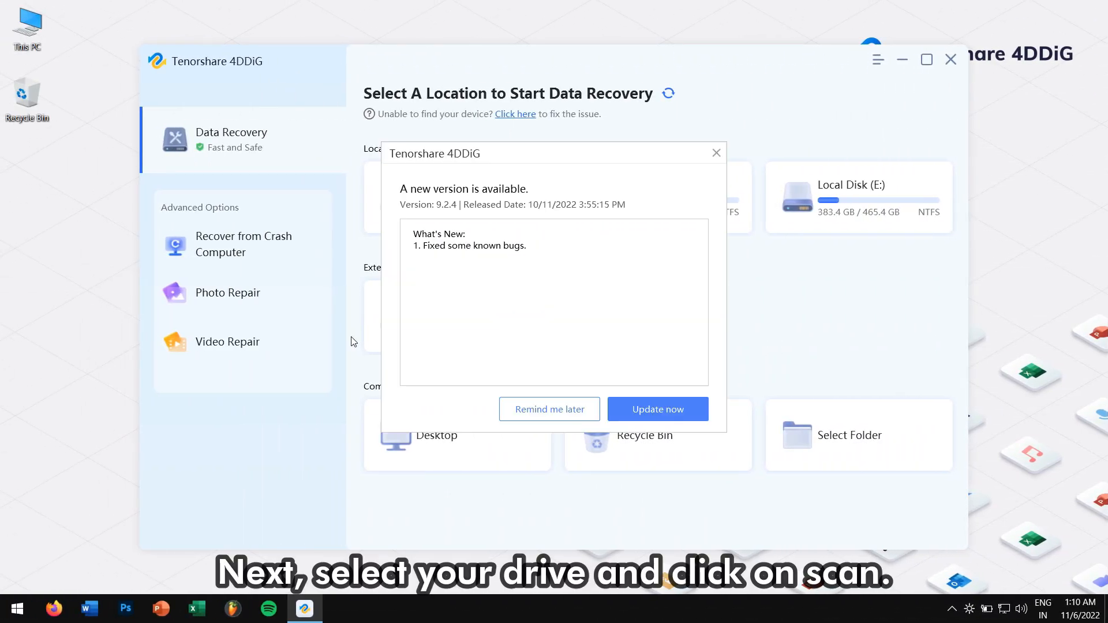
mouse_move(549, 409)
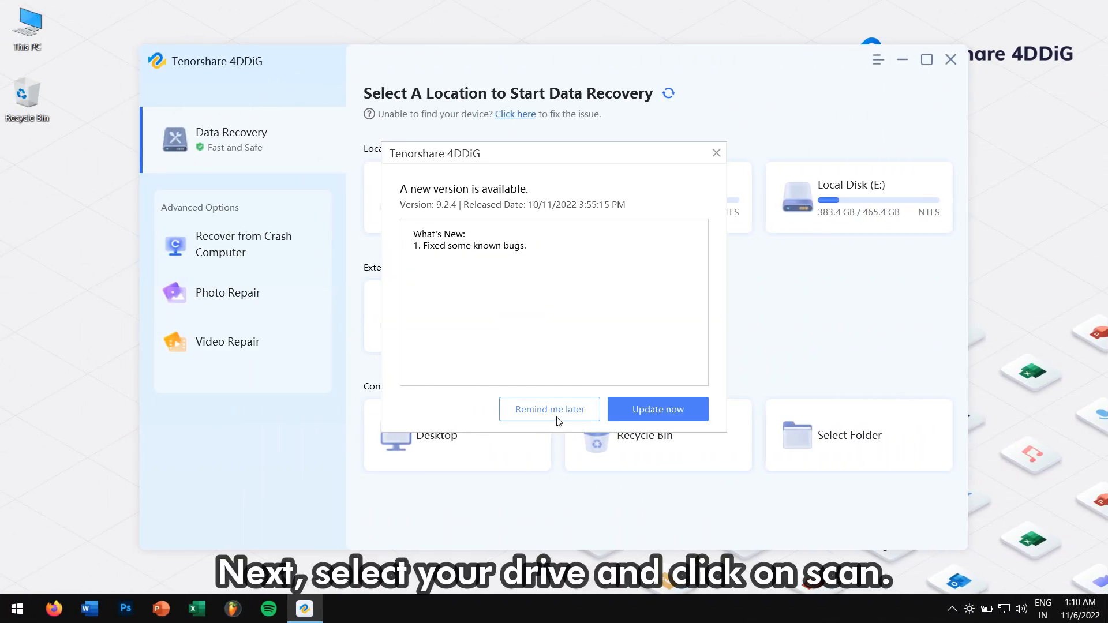
left_click(549, 408)
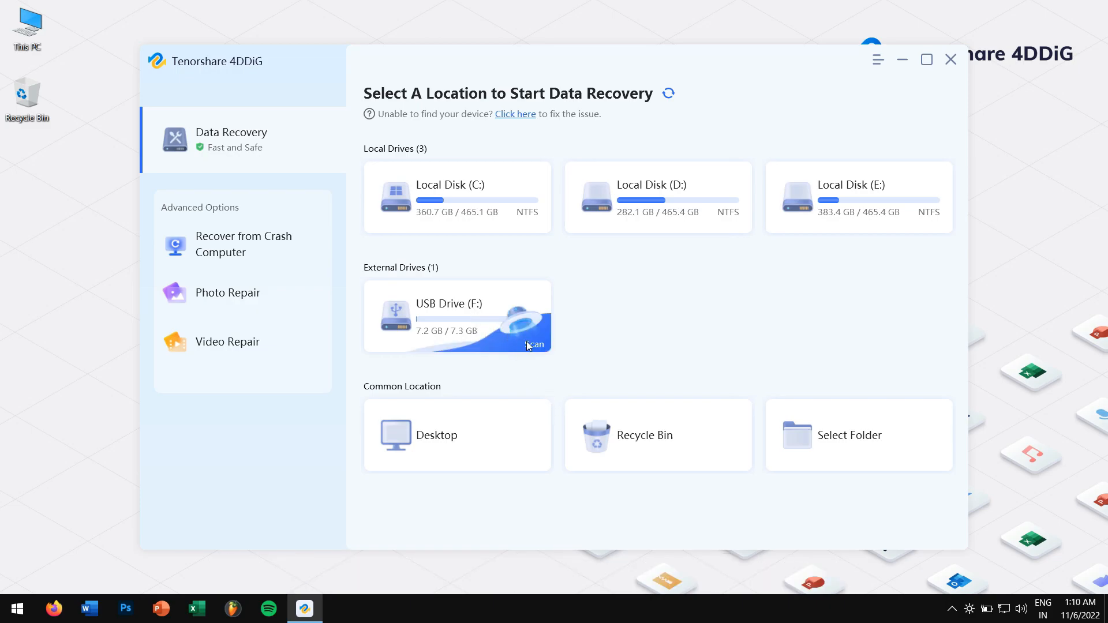
Select USB Drive (F:) and scan it for all file types.
left_click(531, 345)
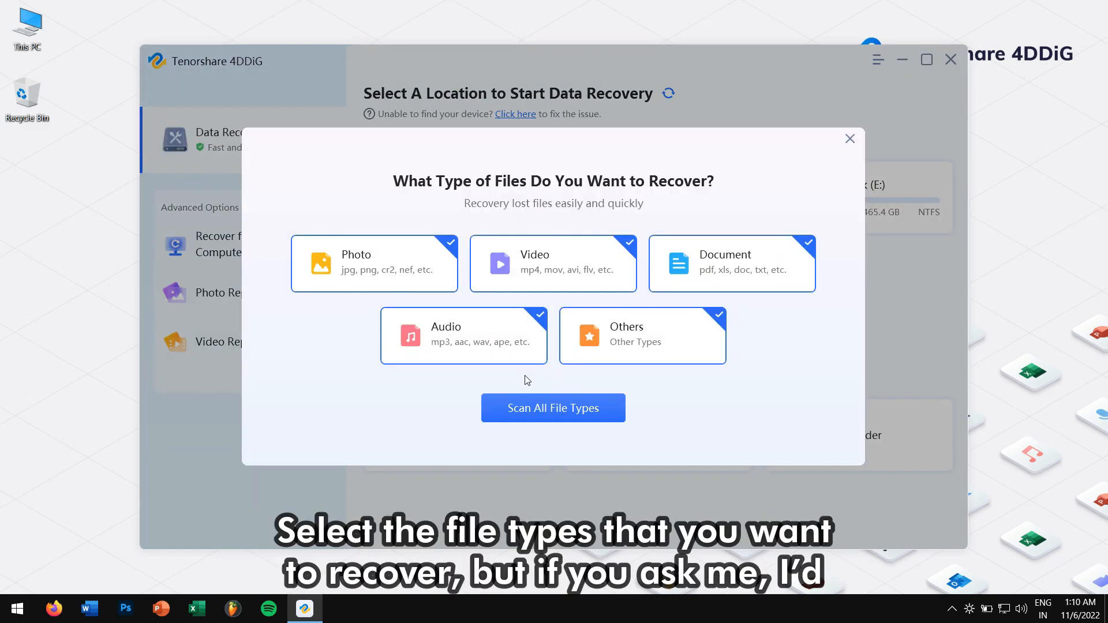
mouse_move(429, 451)
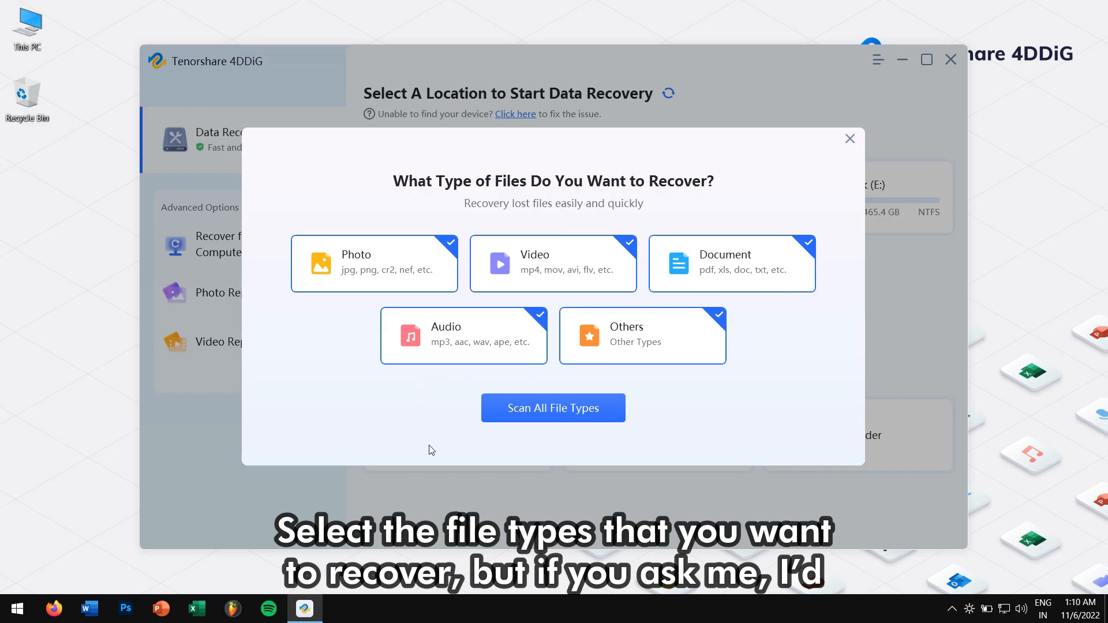
mouse_move(622, 457)
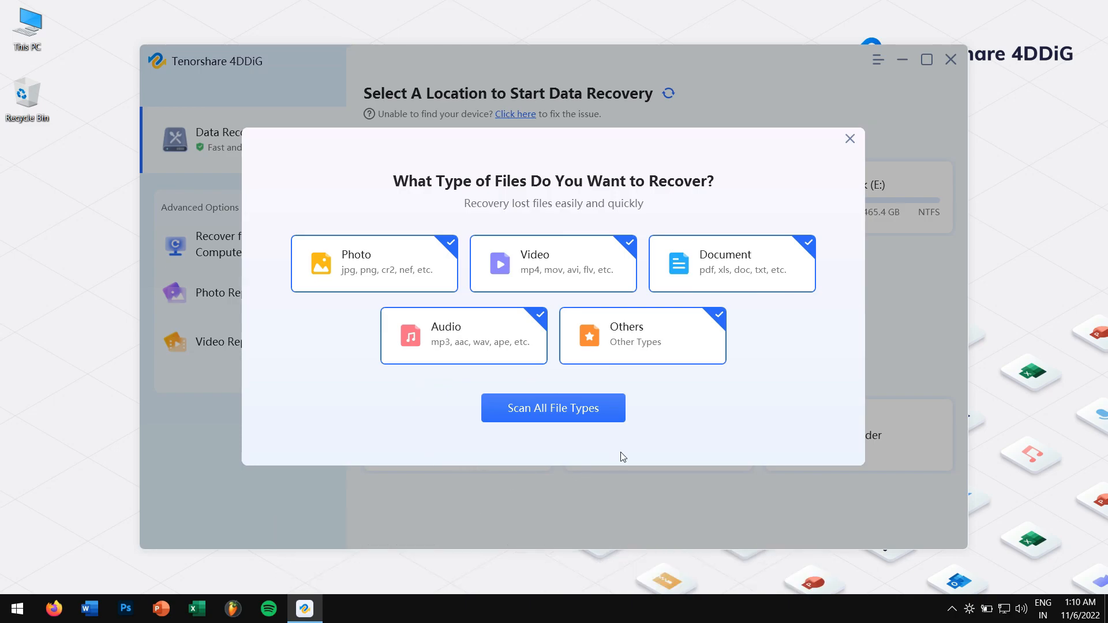
mouse_move(613, 353)
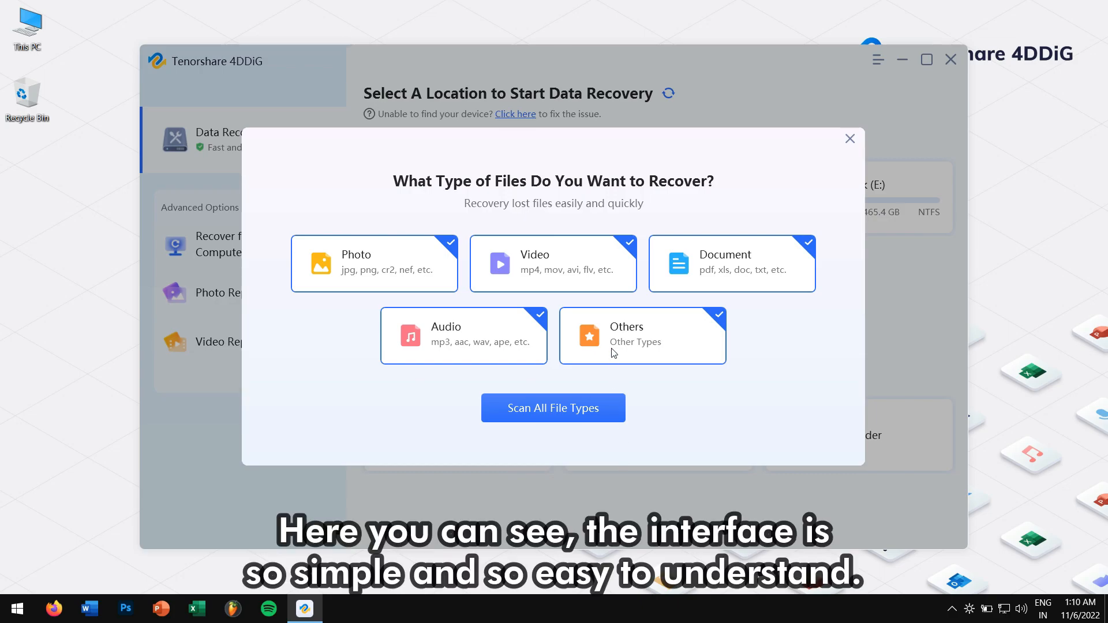
mouse_move(572, 415)
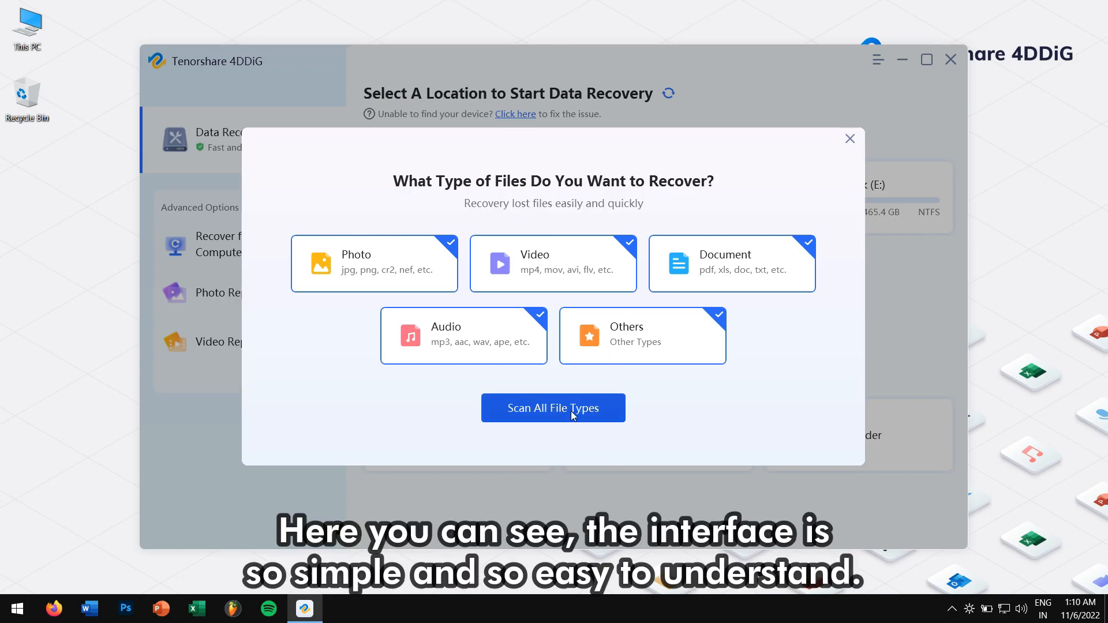
left_click(553, 407)
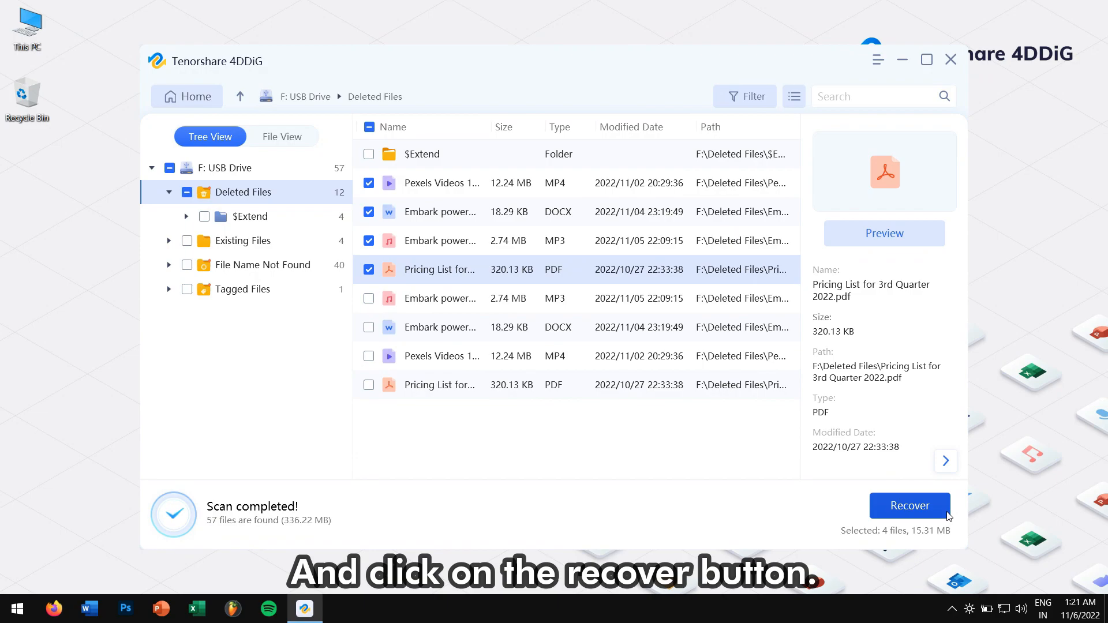
Recover the four checked deleted files, saving them to a new folder on the Desktop.
left_click(908, 506)
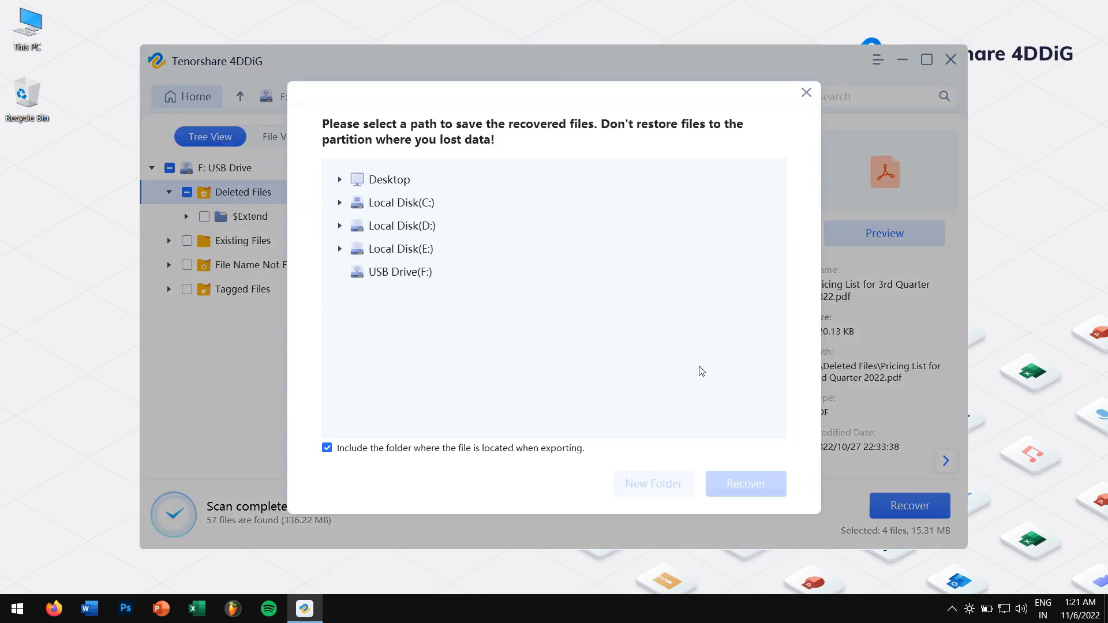
left_click(388, 178)
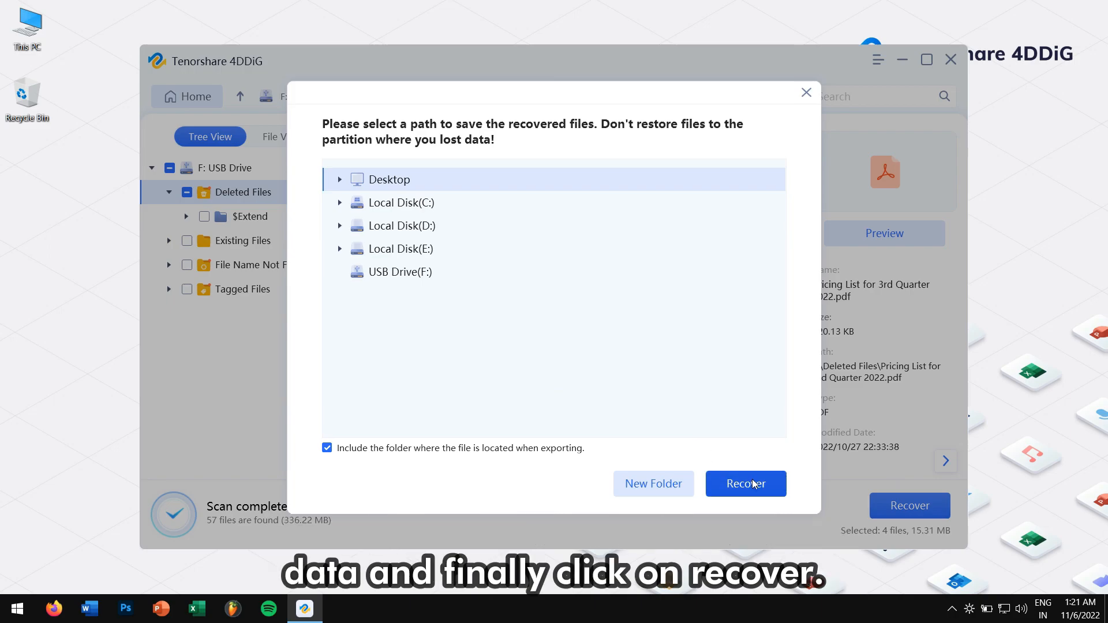
left_click(744, 484)
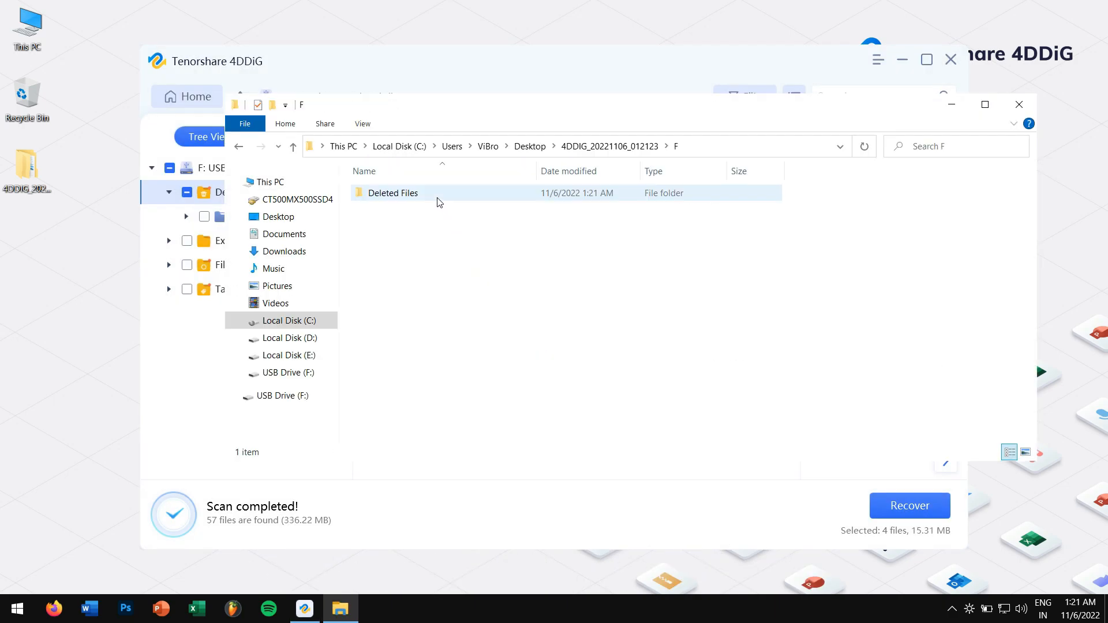
Verify the four recovered files inside the Deleted Files folder, then close Explorer and 4DDiG.
double_click(392, 193)
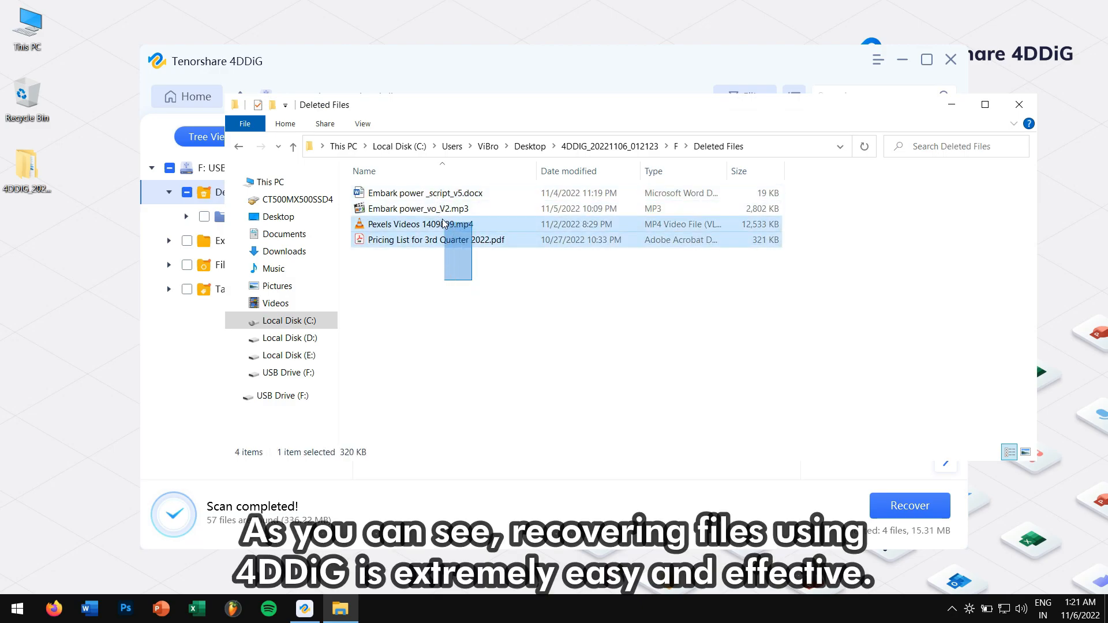
key("ctrl+a")
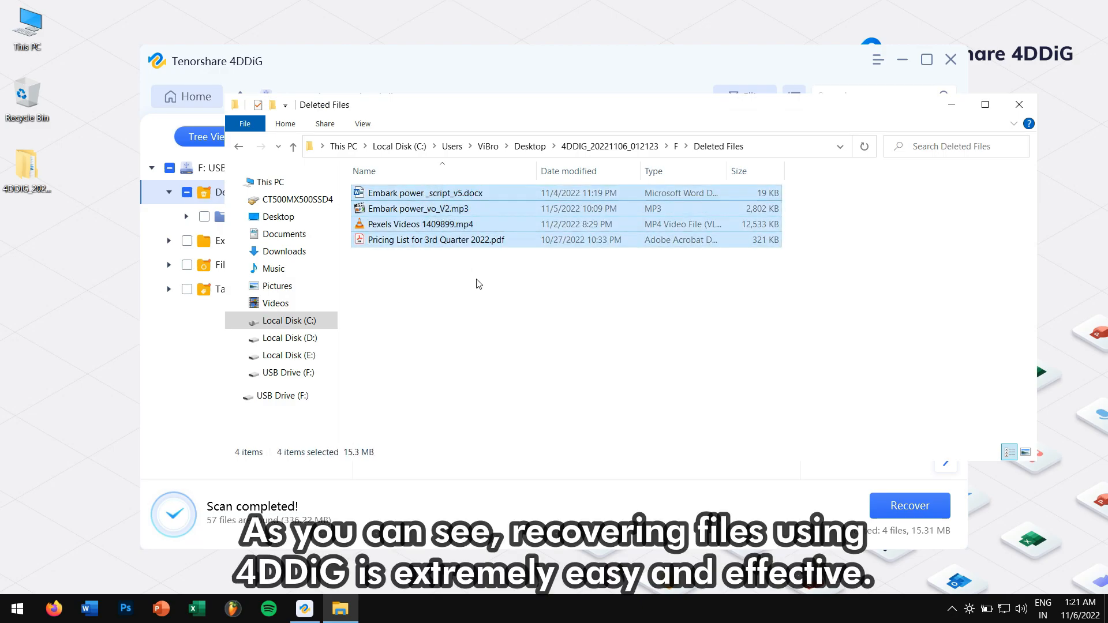
left_click(794, 181)
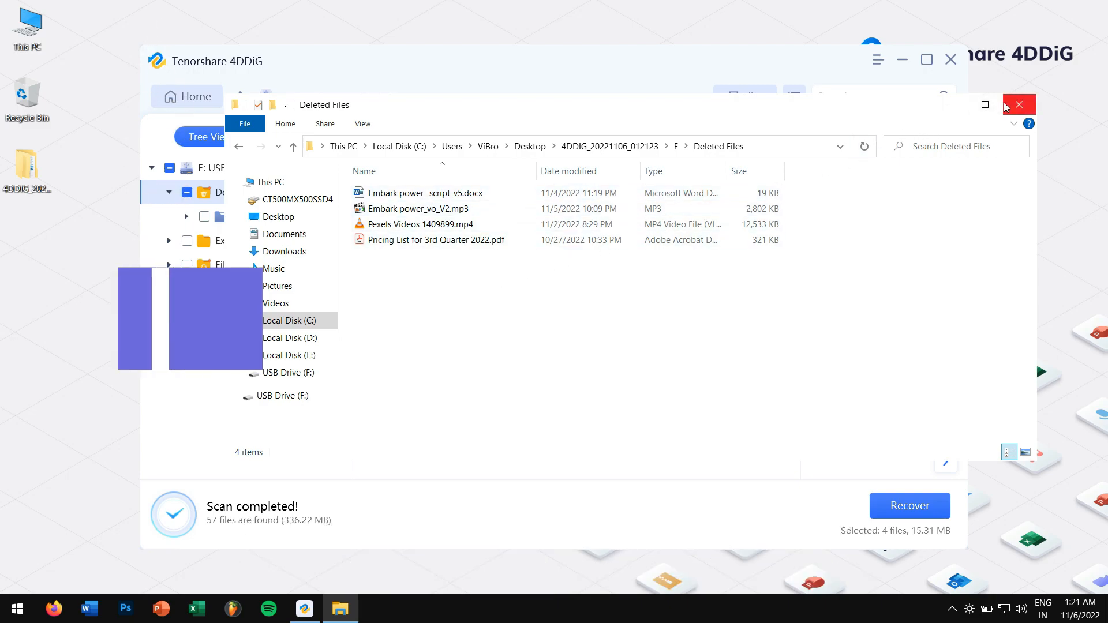
left_click(1019, 105)
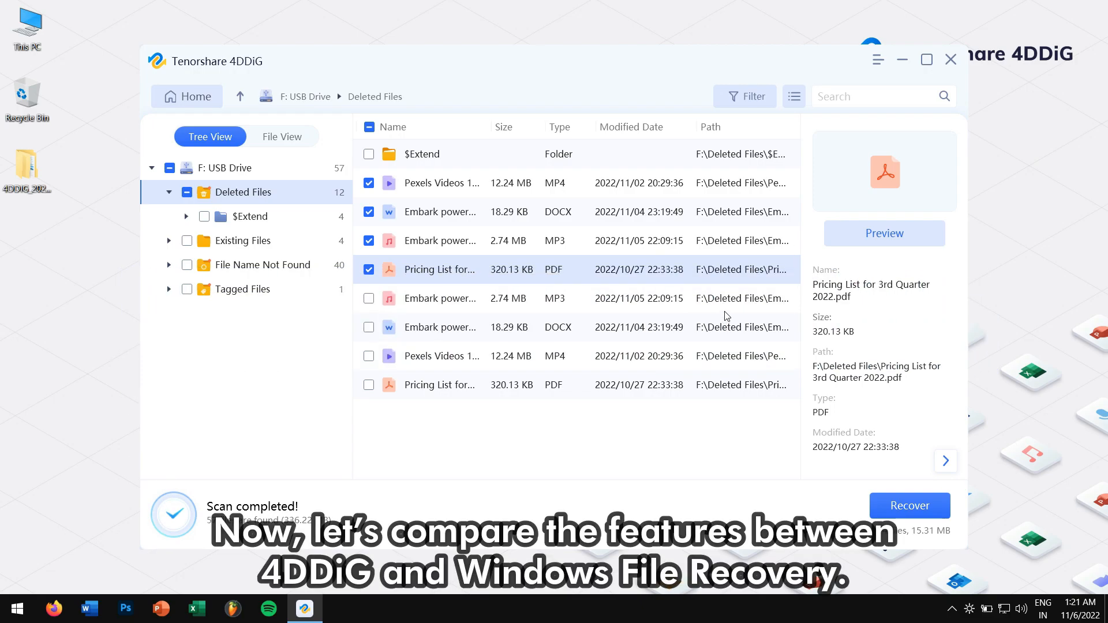
mouse_move(950, 59)
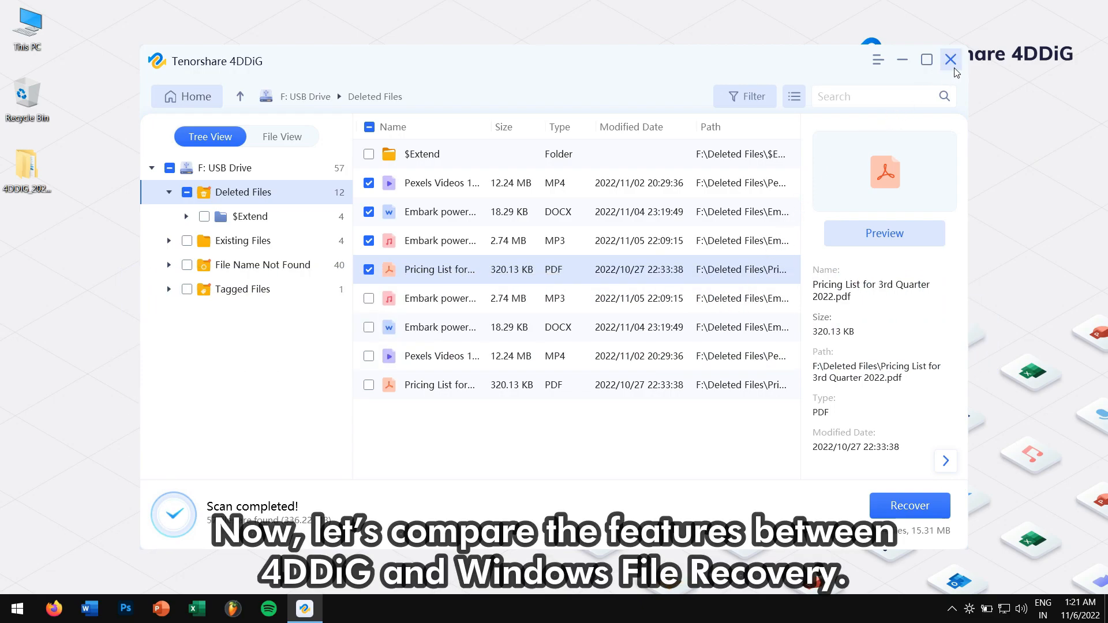
left_click(949, 59)
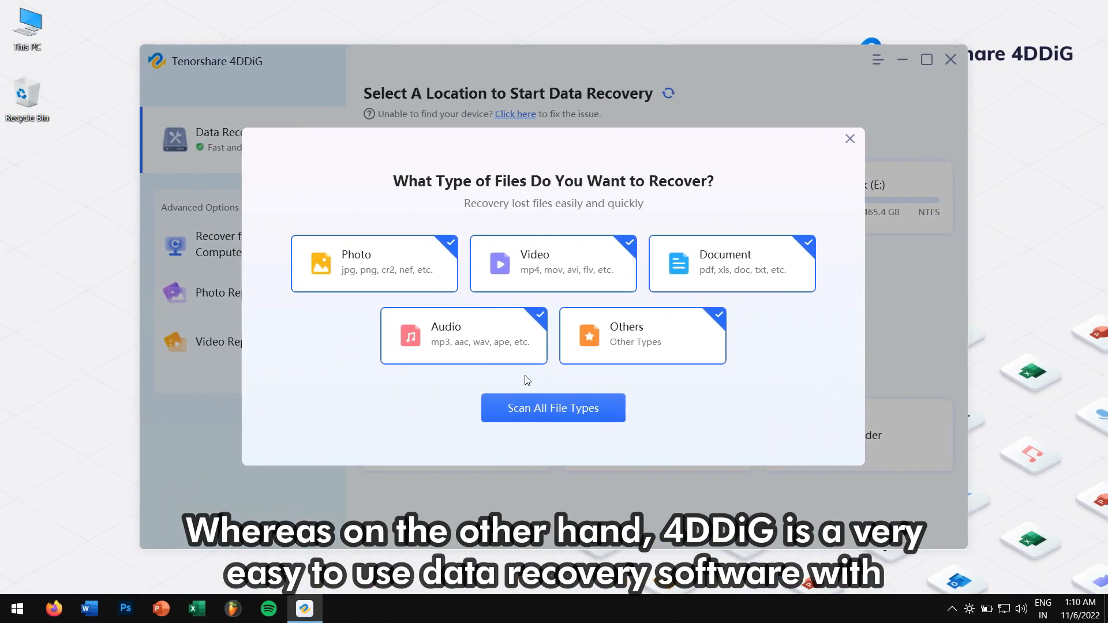
mouse_move(424, 379)
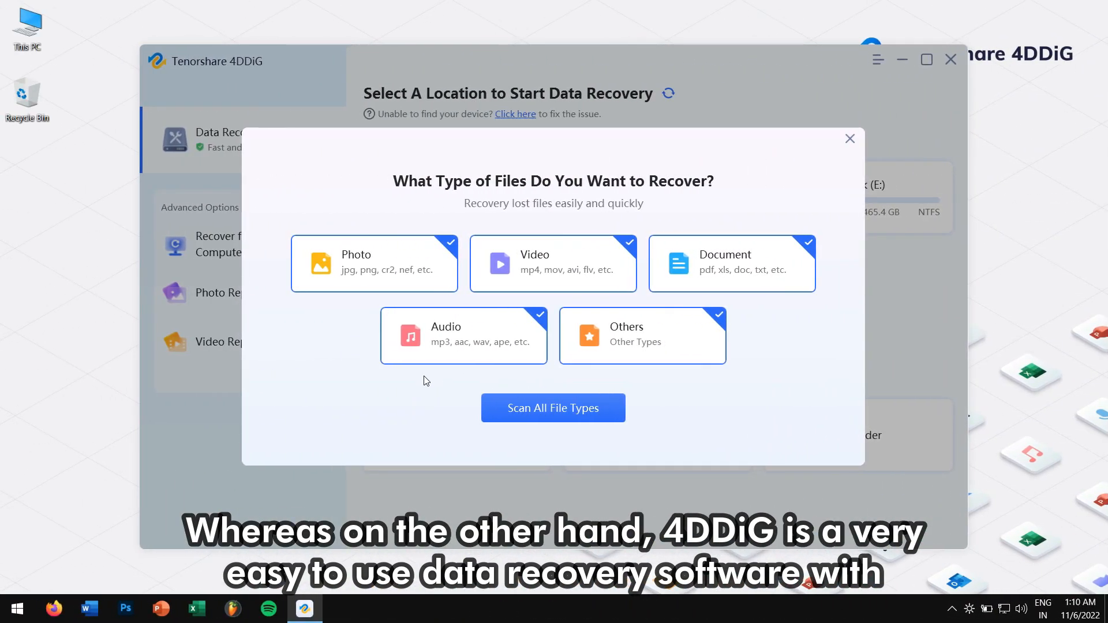
mouse_move(621, 457)
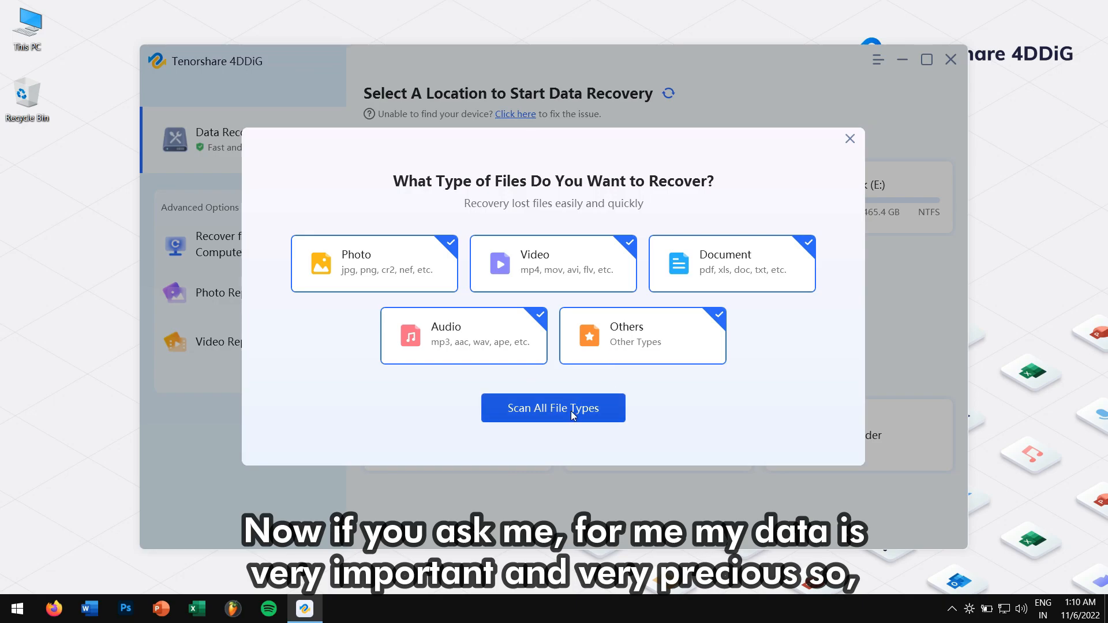
Start a scan covering all file types (Photo, Video, Document, Audio, Others).
left_click(553, 407)
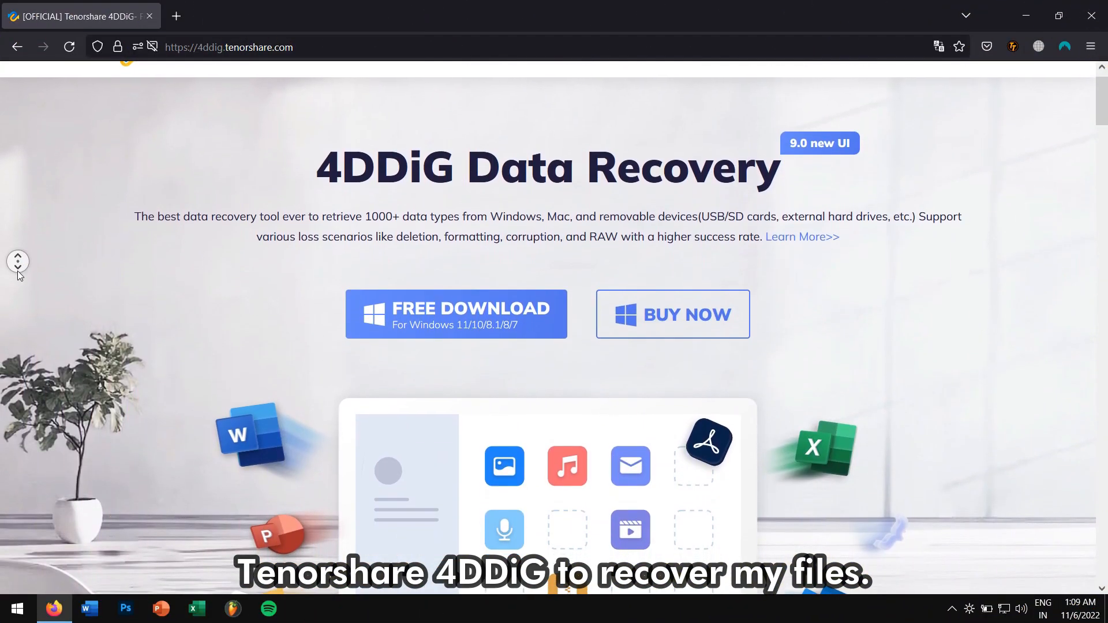
Scroll the 4DDiG page down to the High Data Recovery Rate and Best Data Security section.
scroll("down", 3)
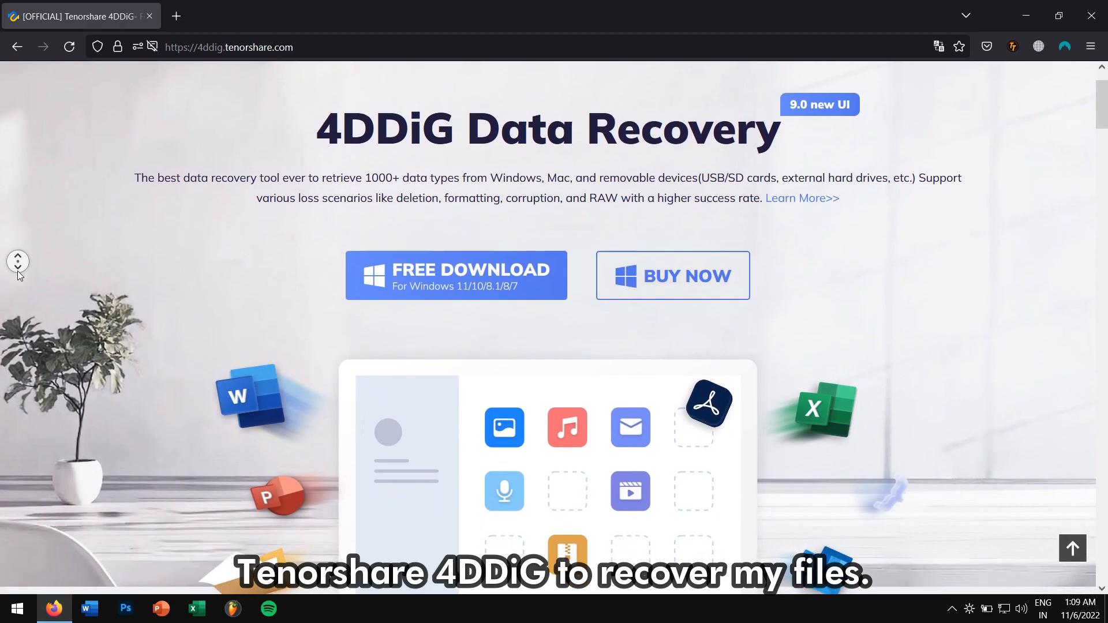
scroll("down", 3)
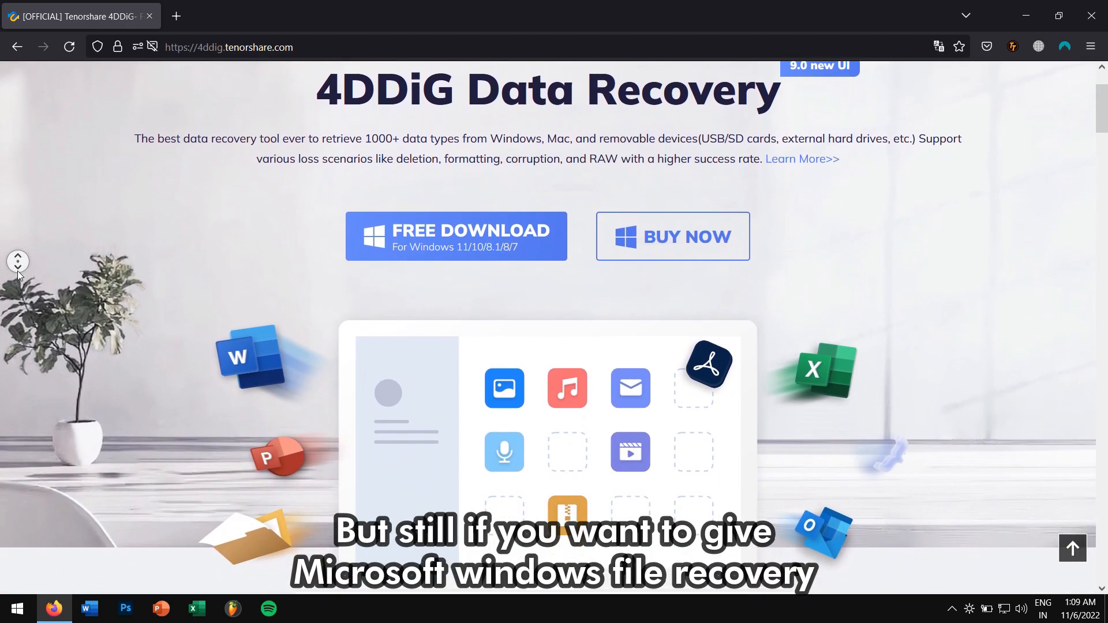
scroll("down", 3)
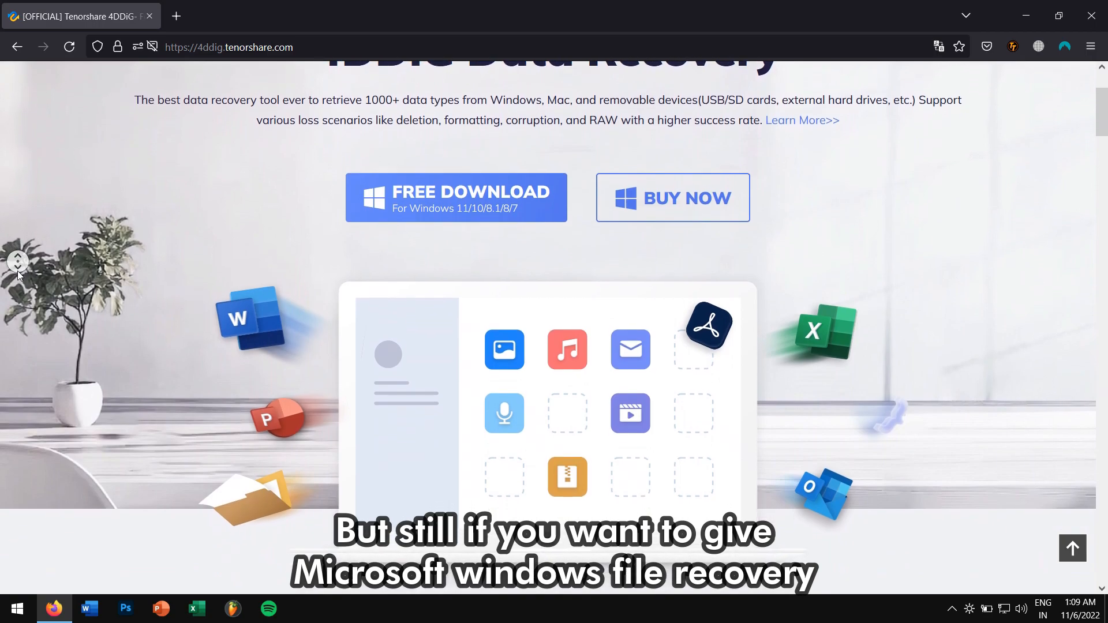
scroll("down", 3)
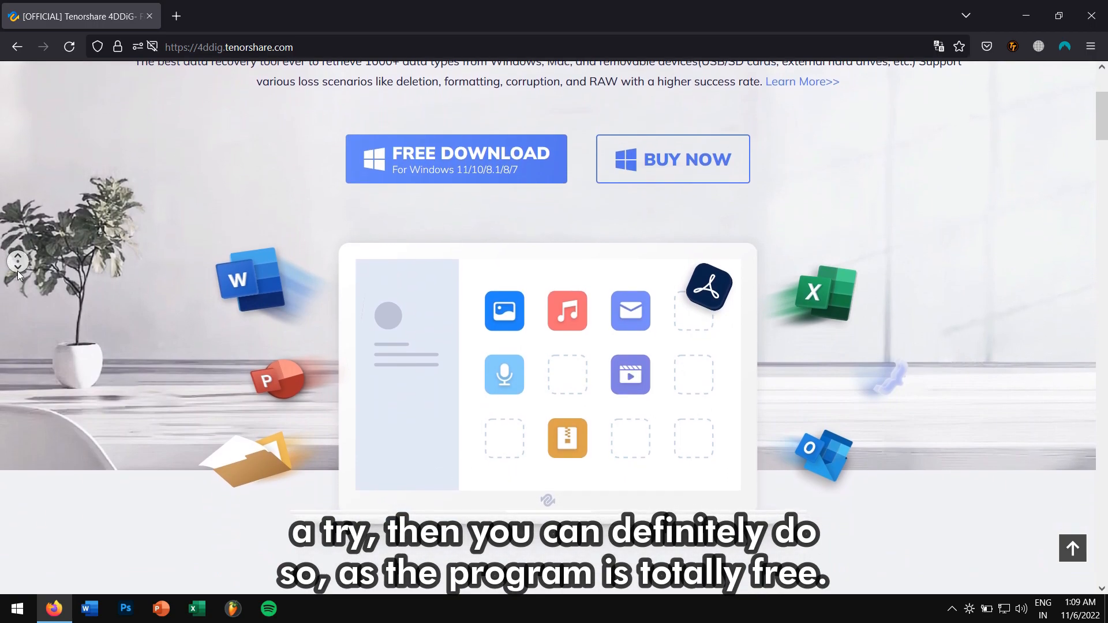
scroll("down", 3)
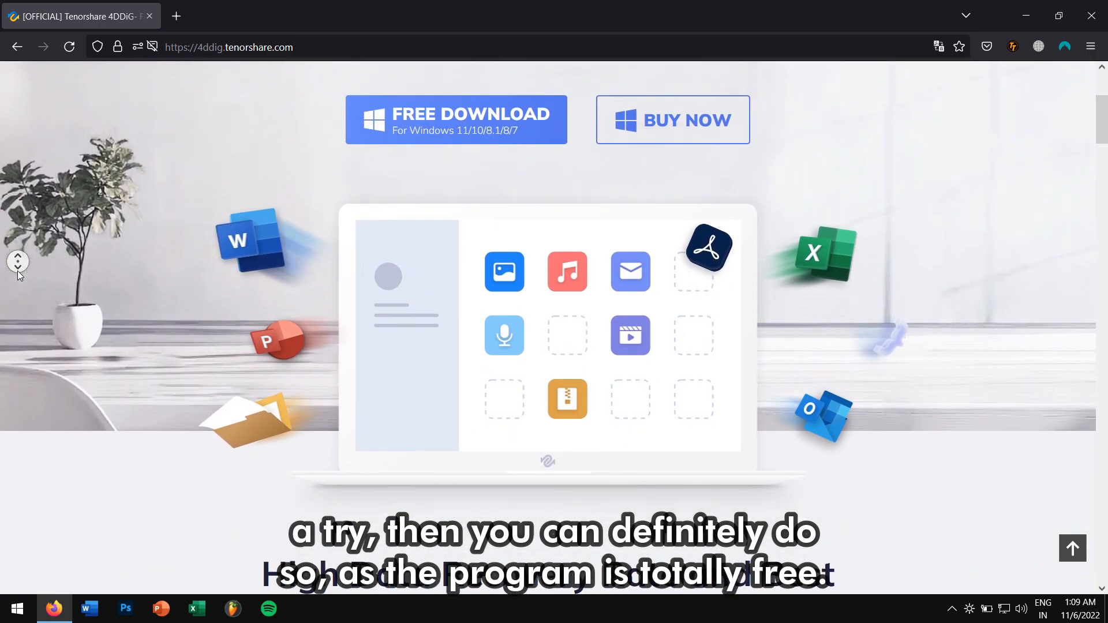
scroll("down", 3)
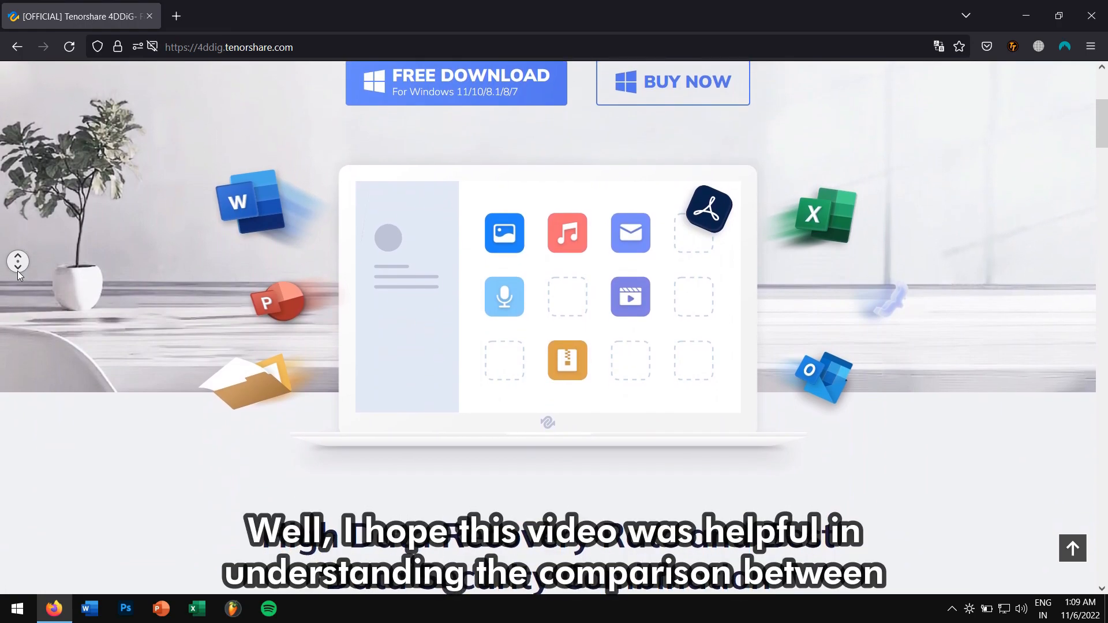
scroll("down", 3)
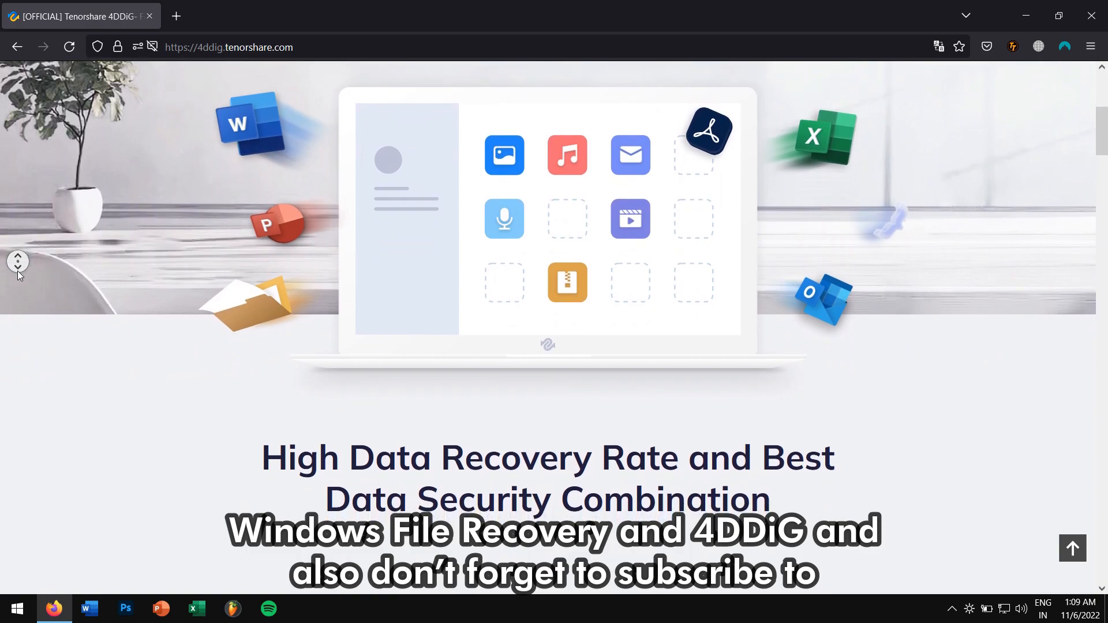
scroll("down", 3)
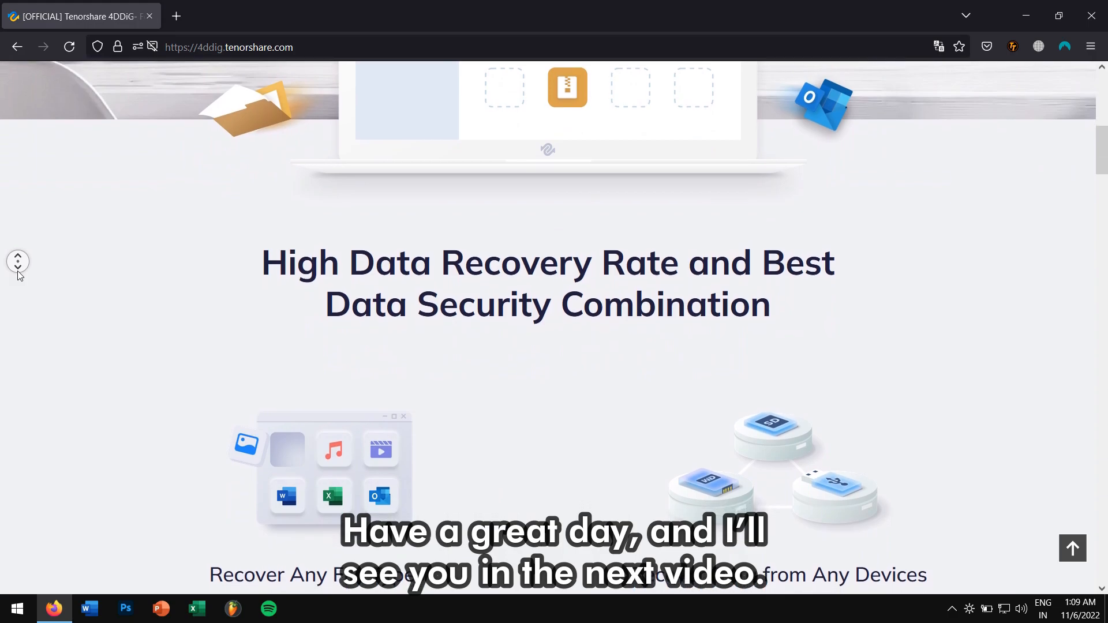
scroll("down", 3)
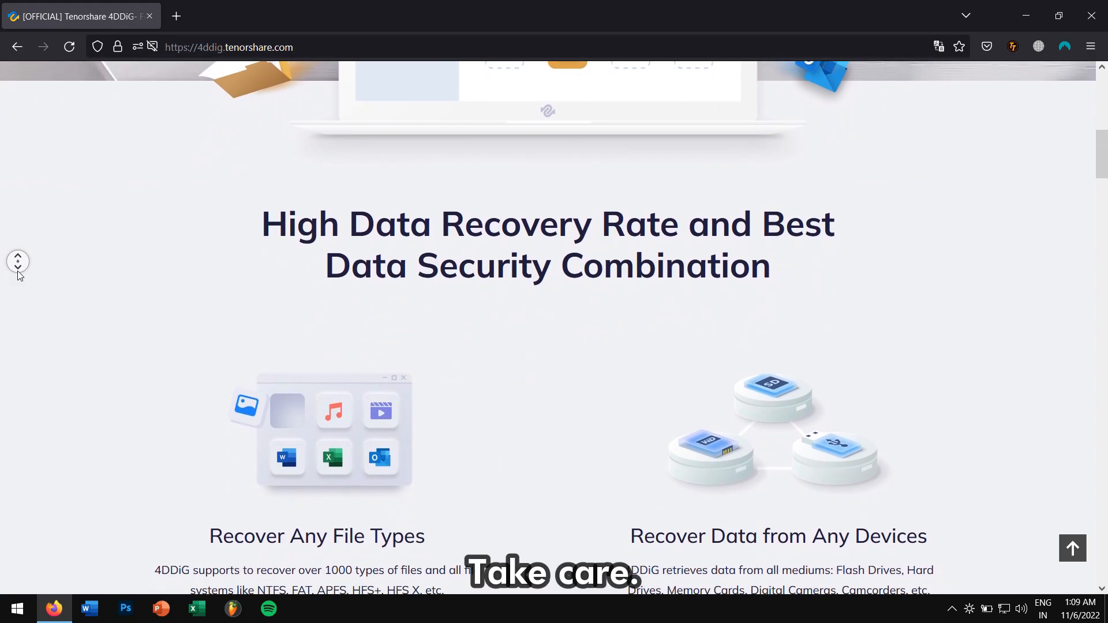